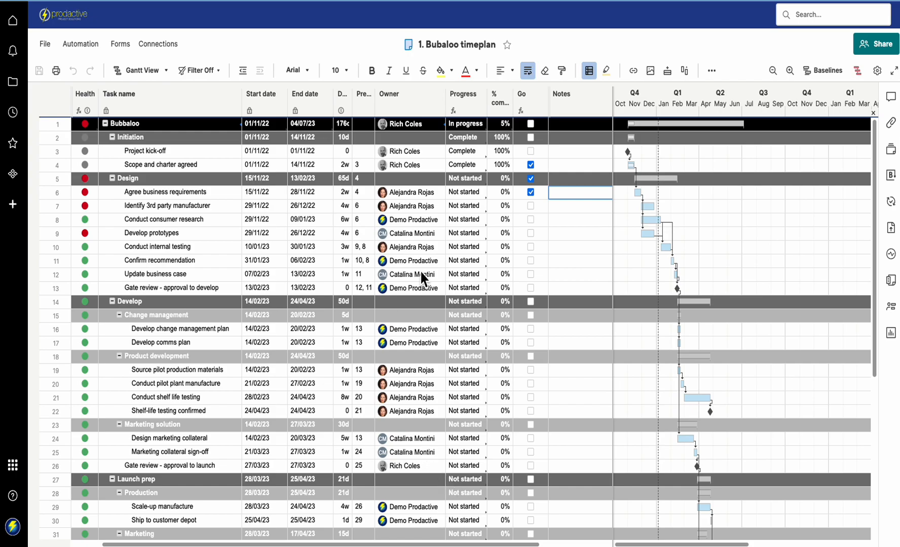
mouse_move(236, 187)
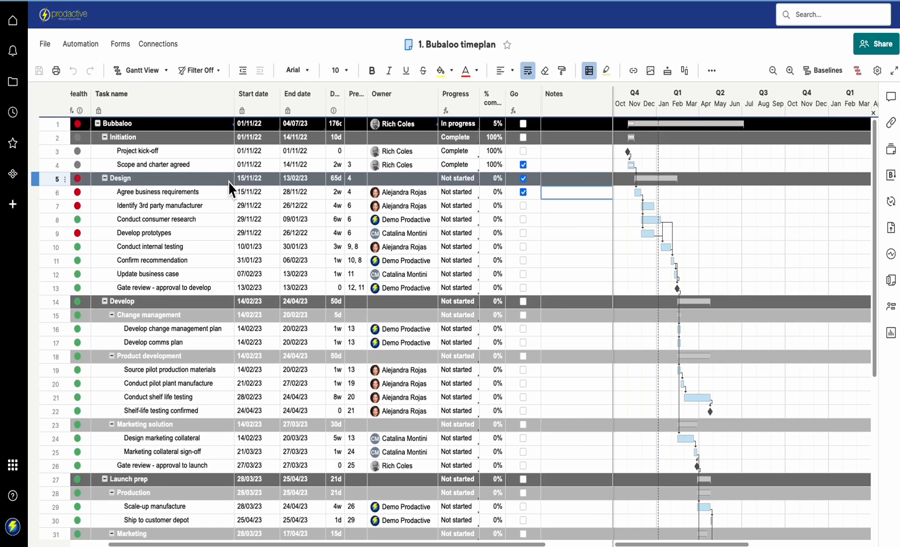
- Select the Go column and the Go cells of the Design and Agree business requirements rows
left_click(510, 94)
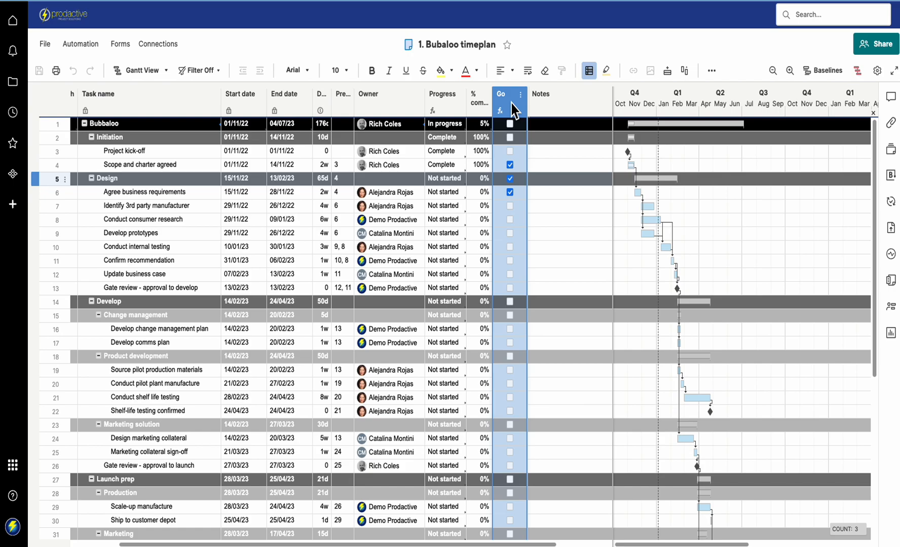
left_click(510, 192)
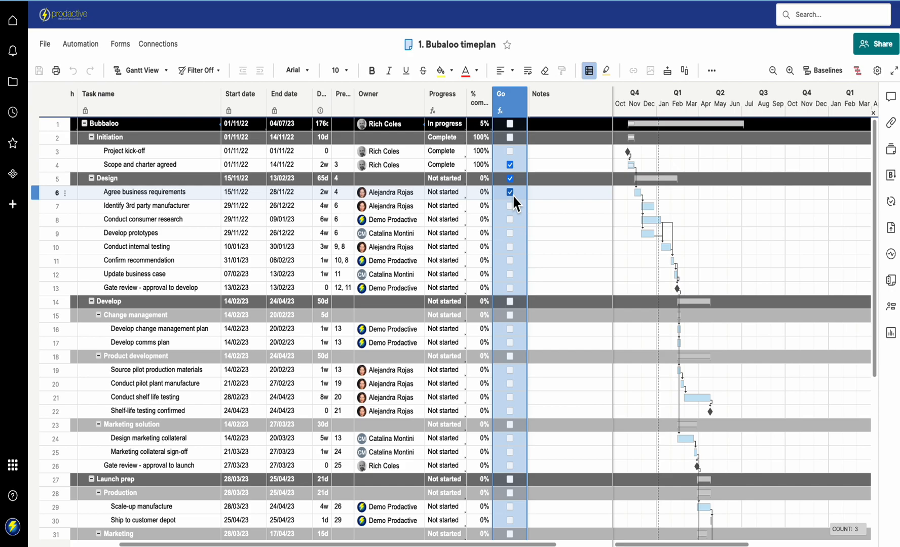
left_click(509, 178)
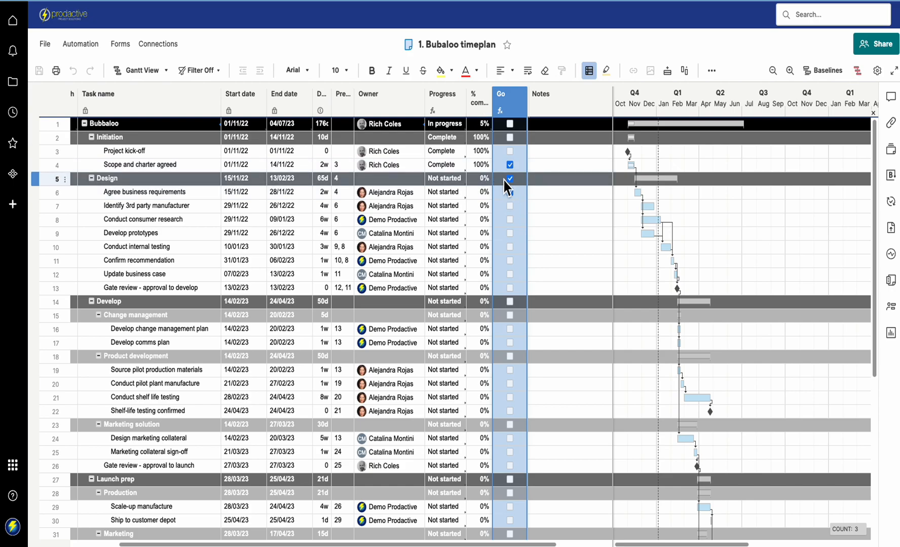
left_click(510, 192)
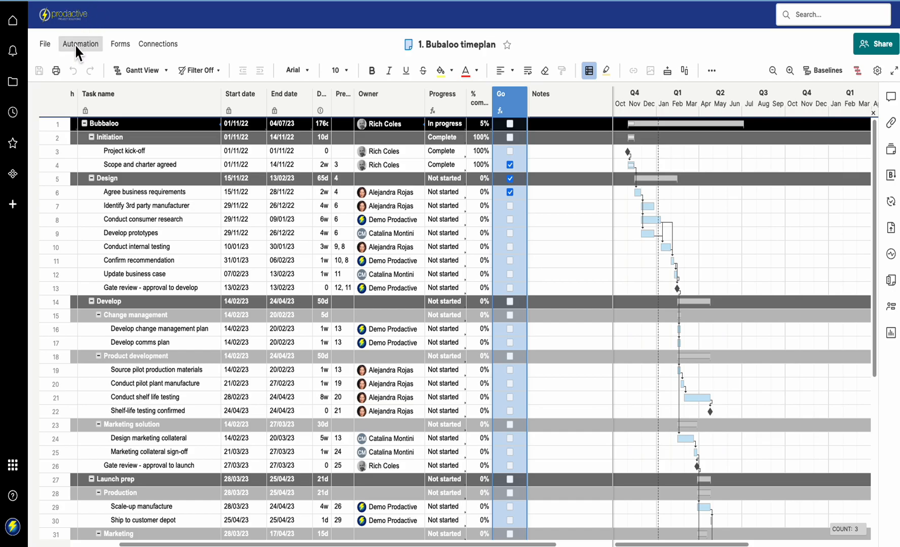
- Review the 'Alert when ready to start' workflow under Automation
left_click(80, 43)
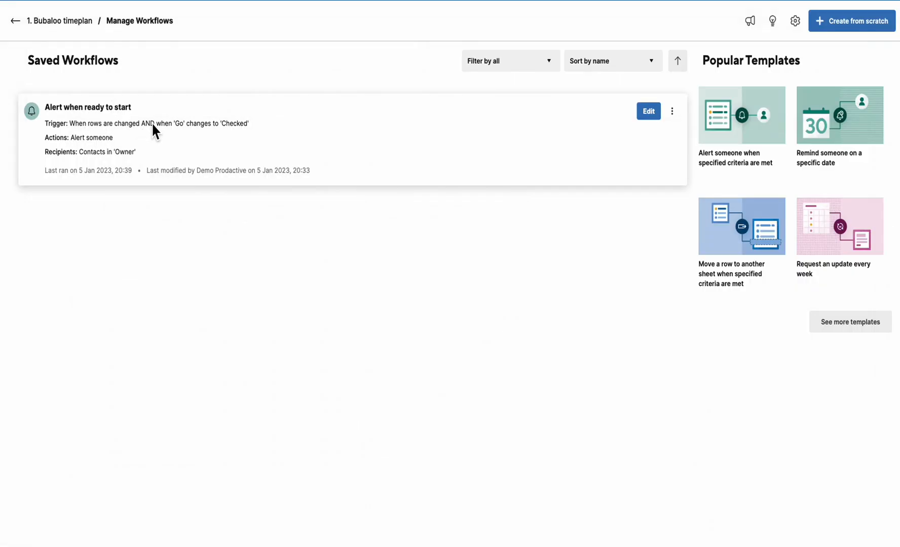
mouse_move(126, 133)
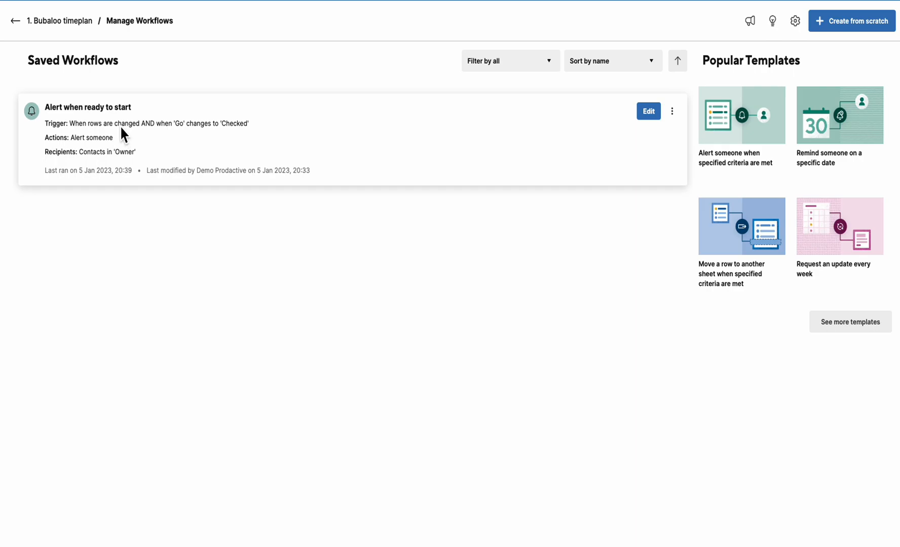
left_click(648, 110)
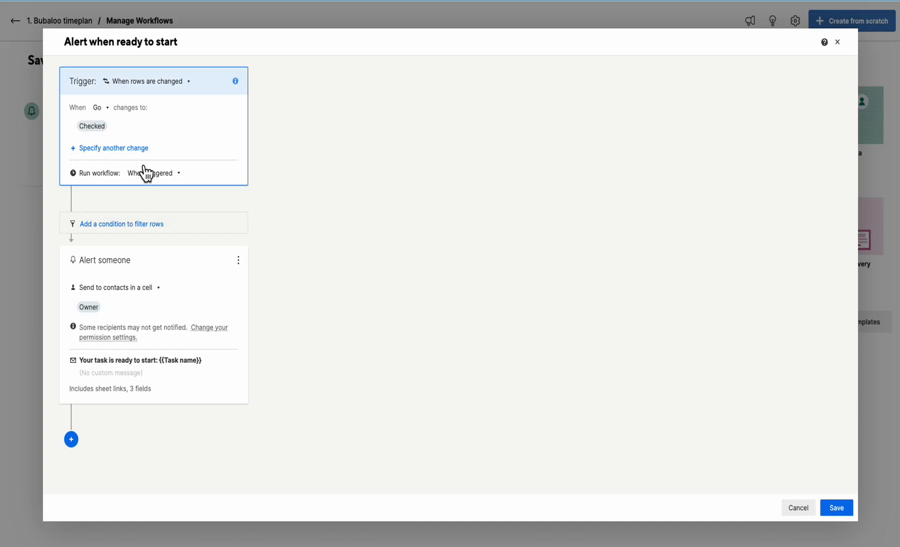
left_click(91, 126)
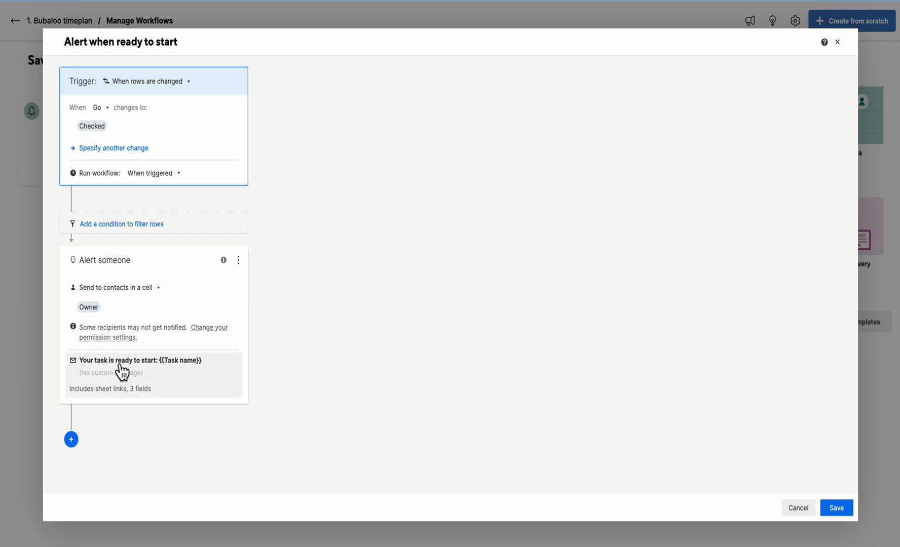
mouse_move(196, 375)
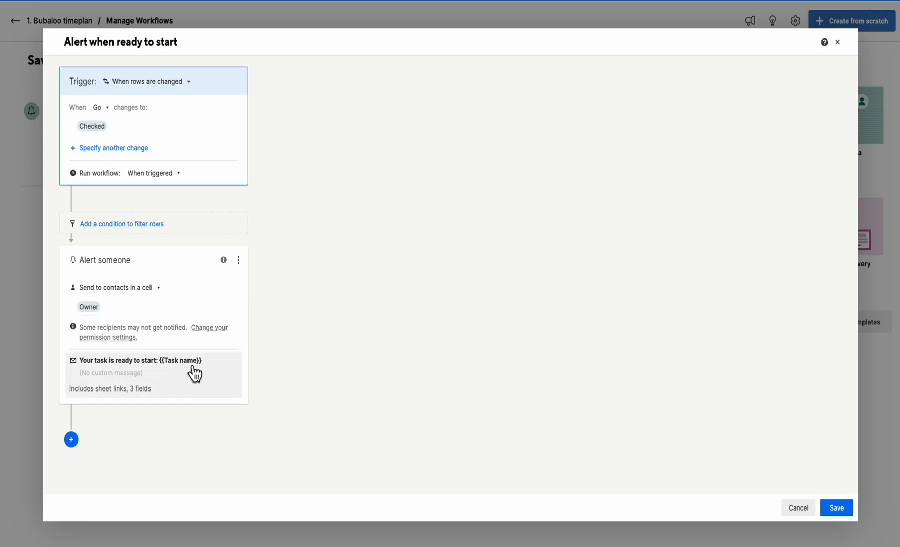
mouse_move(174, 391)
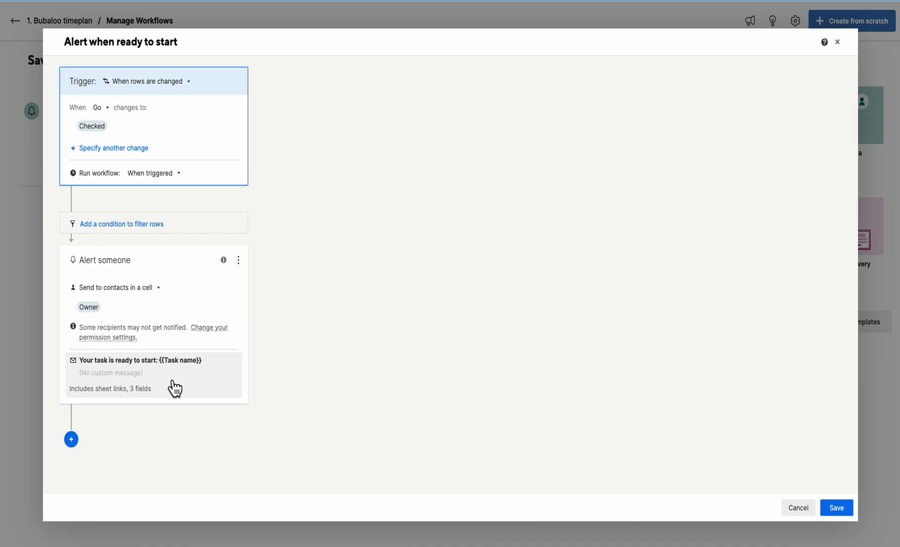
mouse_move(797, 508)
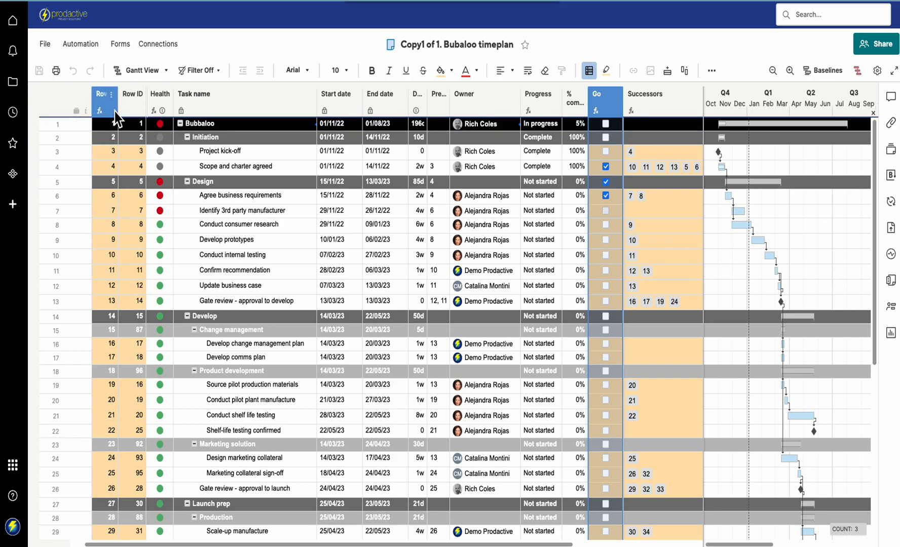
- Inspect the Successors and Go cell formulas on the pilot plant and 3rd party manufacturer rows
left_click(132, 94)
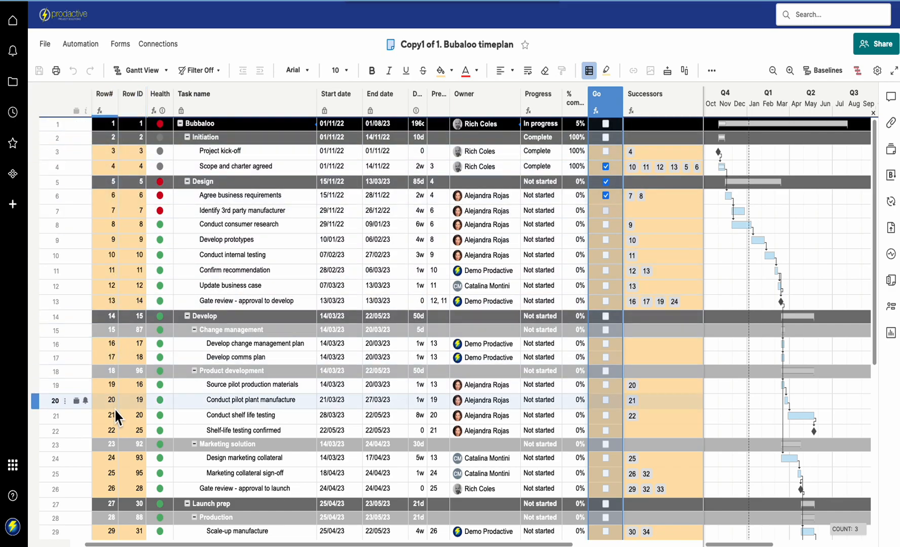
mouse_move(117, 413)
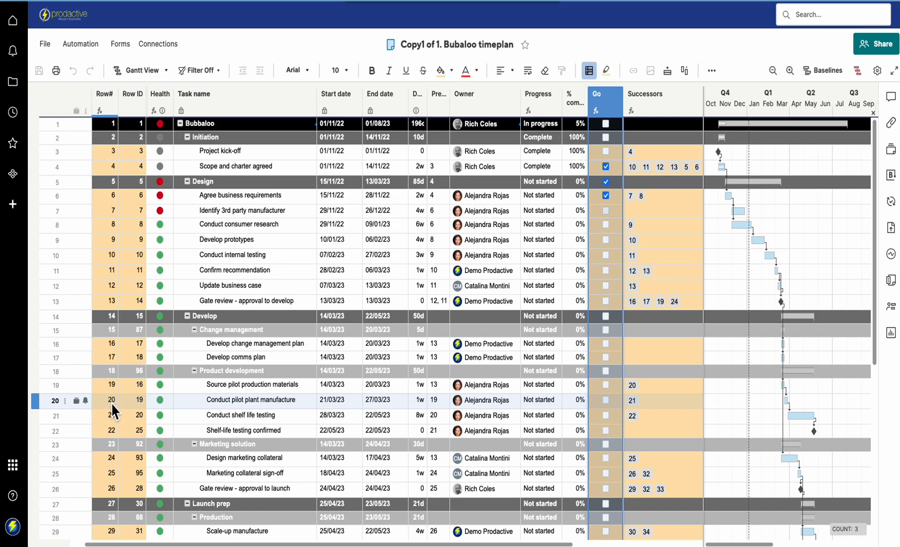
mouse_move(111, 410)
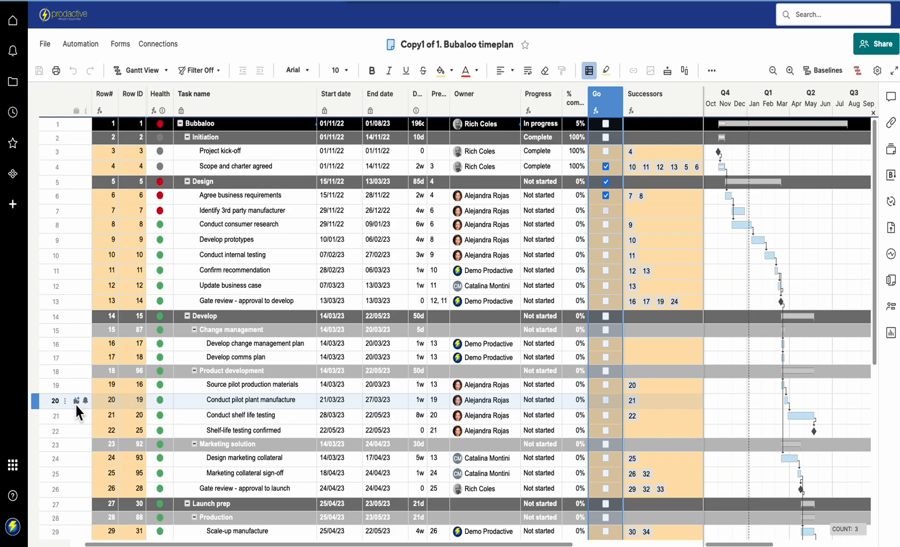
mouse_move(540, 421)
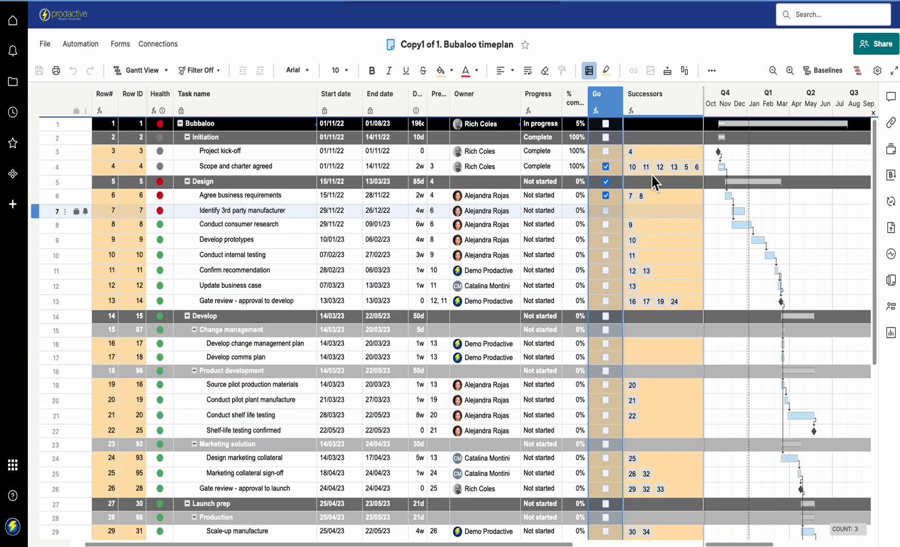
left_click(662, 93)
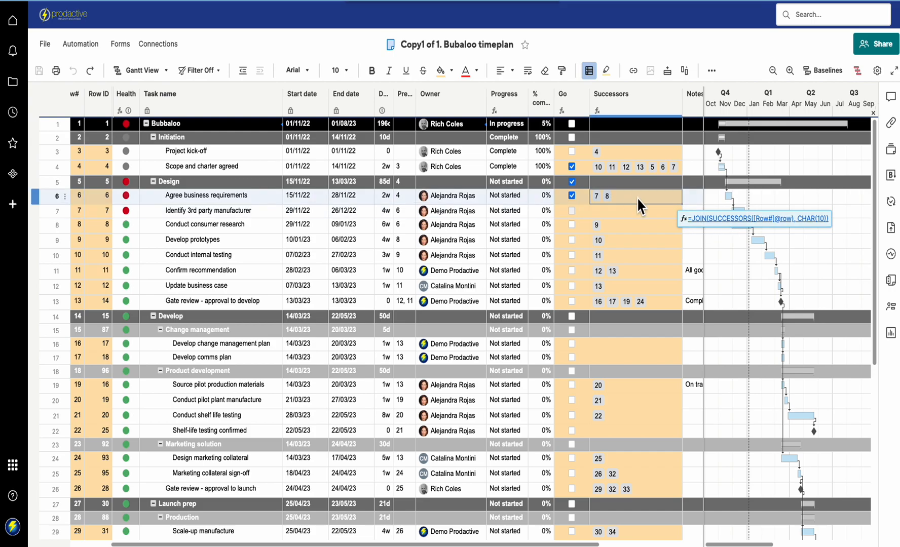
mouse_move(610, 207)
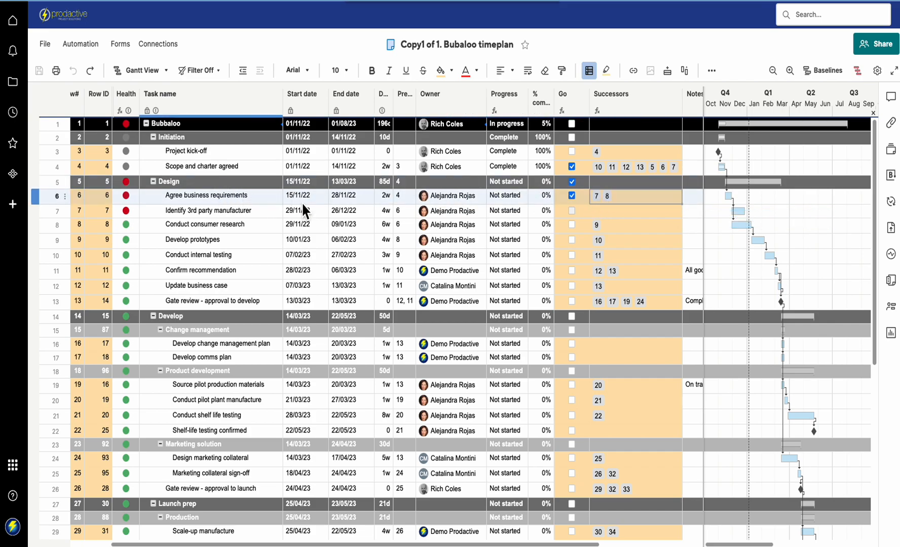
mouse_move(692, 205)
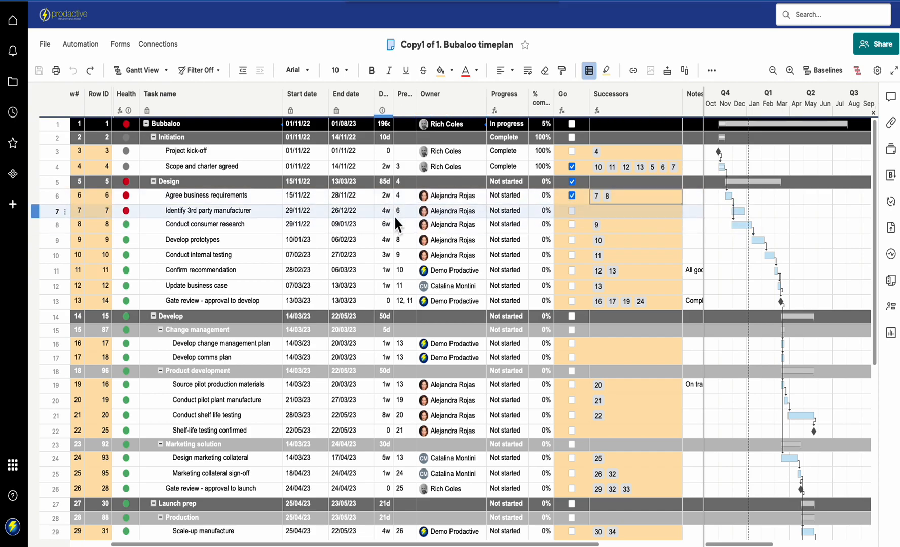
left_click(636, 196)
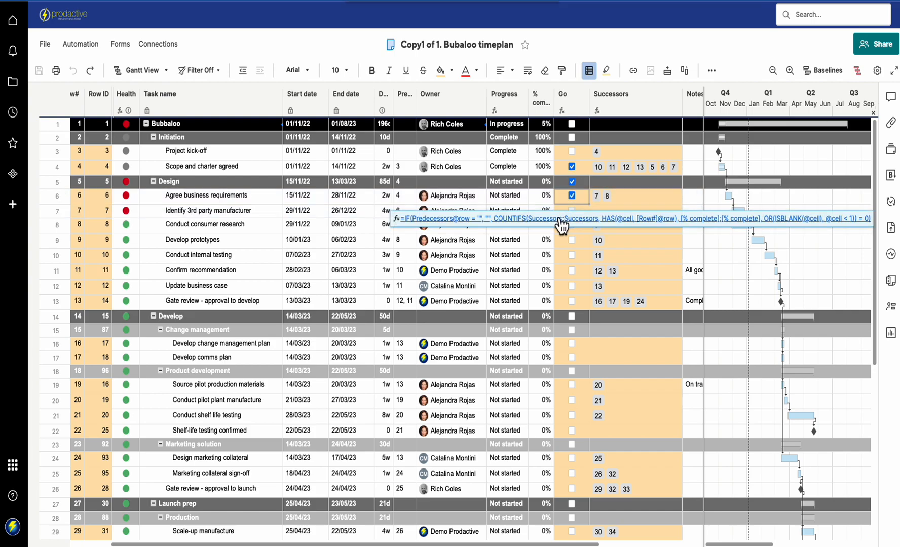
mouse_move(568, 234)
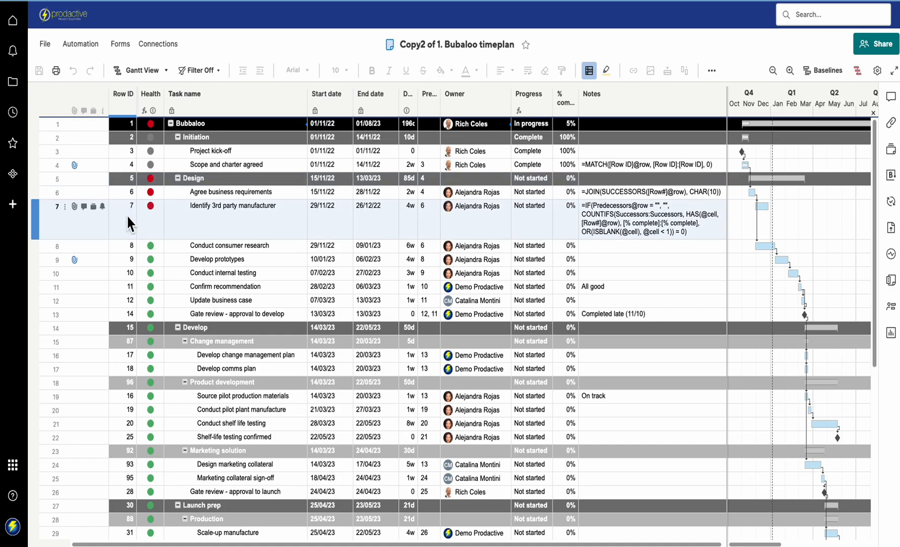
- Select the Row ID column and bring up its column options menu
scroll("down", 3)
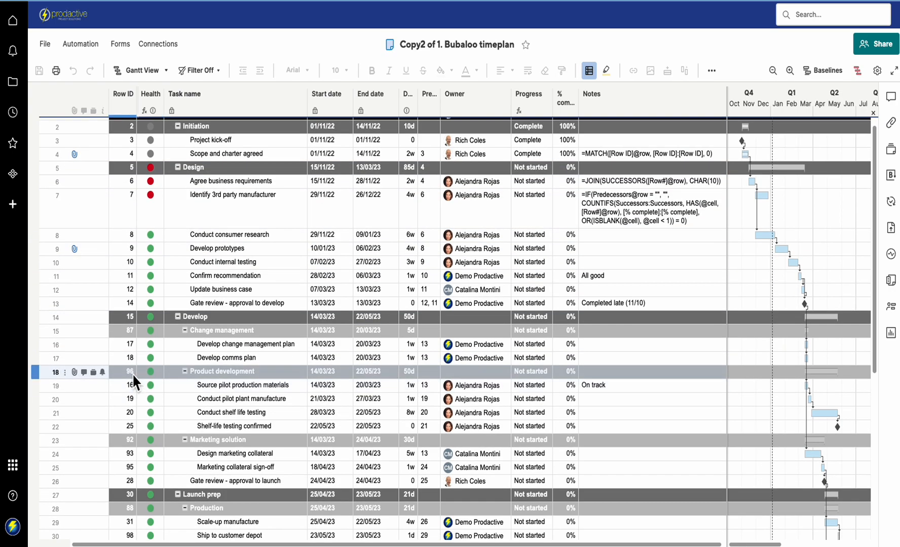
left_click(129, 399)
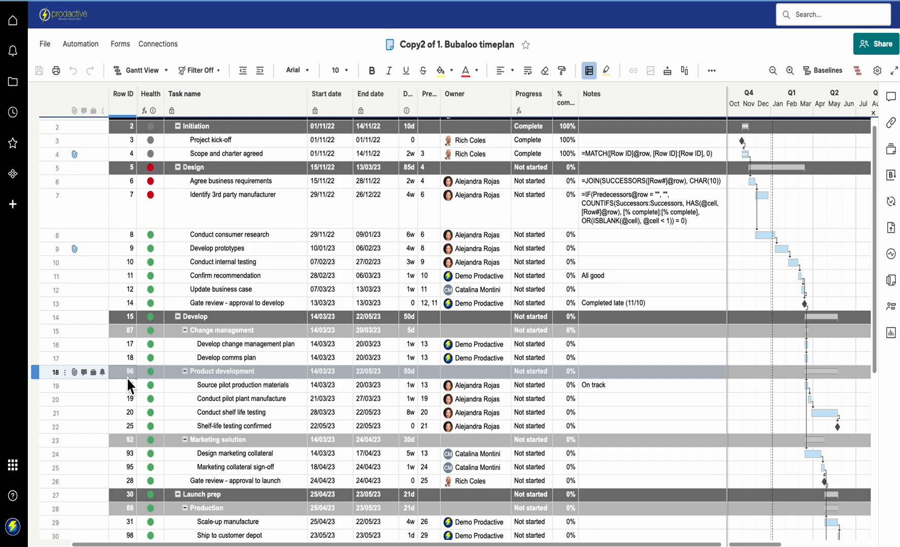
left_click(121, 94)
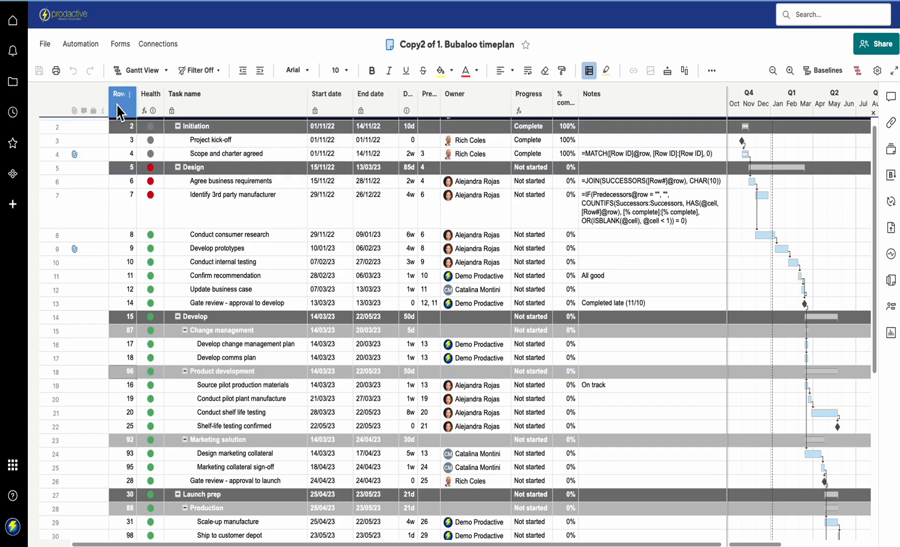
right_click(122, 94)
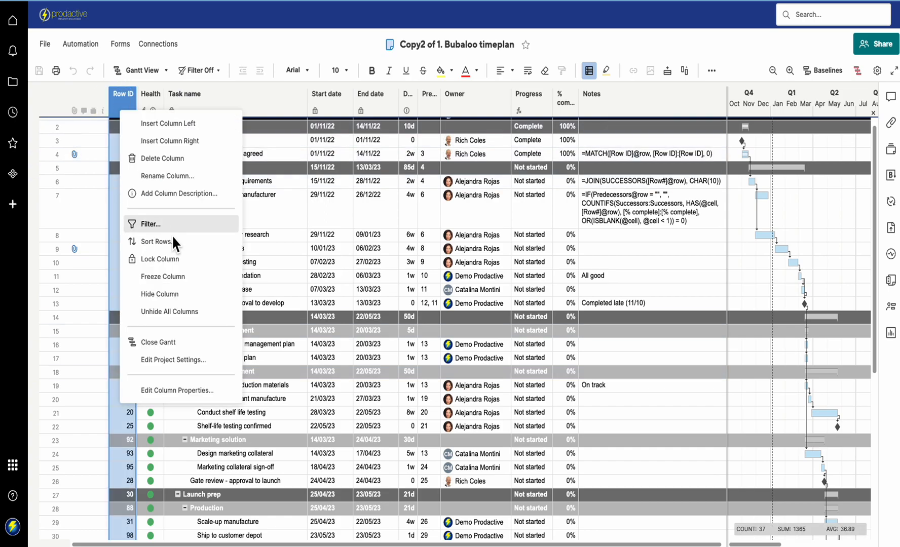
mouse_move(170, 136)
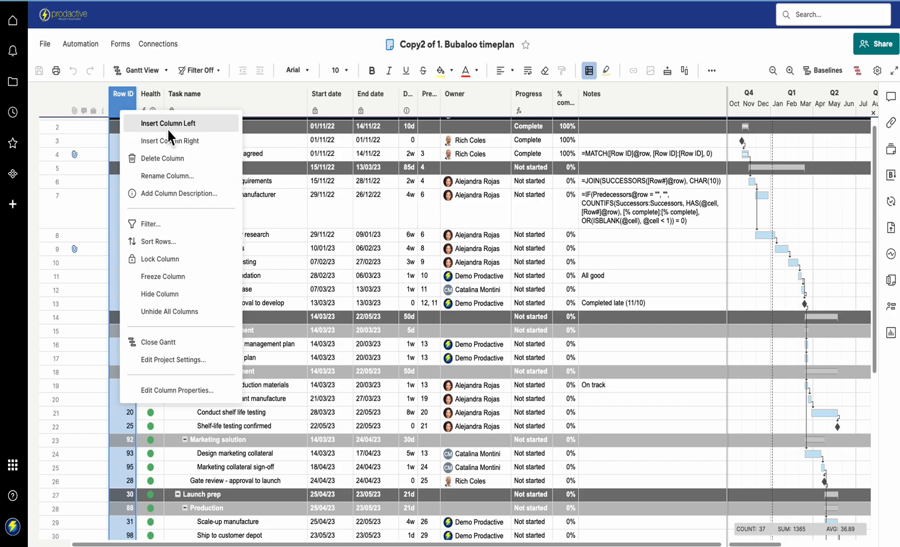
- Insert a new column named 'Row#' left of Row ID
left_click(168, 122)
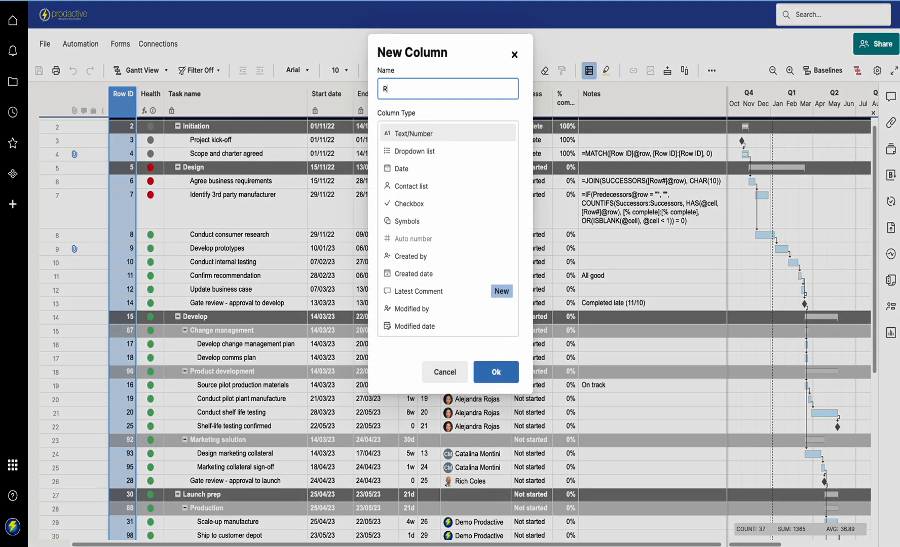
type("ow")
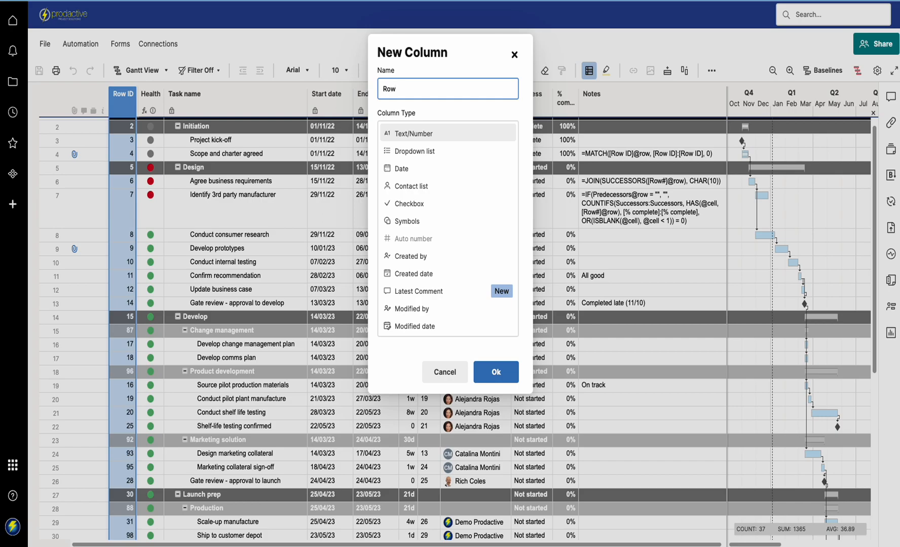
type("#")
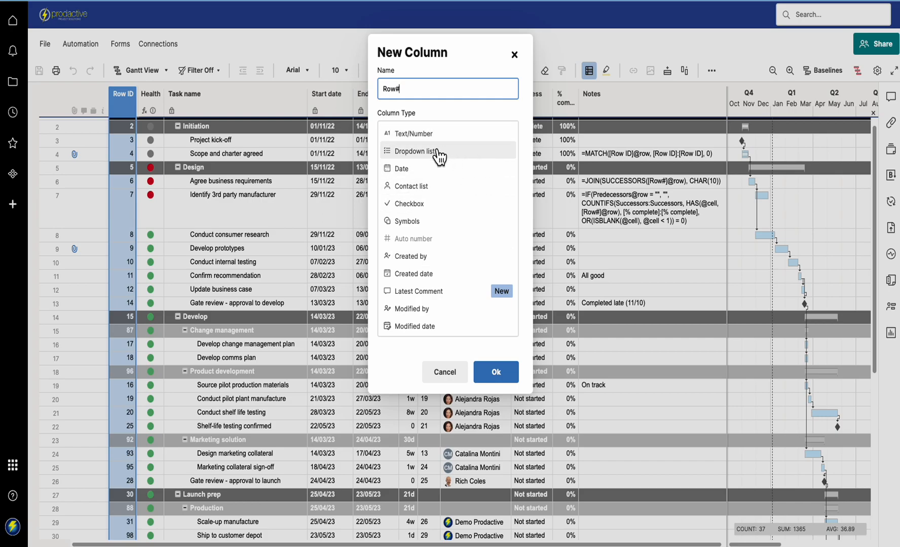
left_click(495, 372)
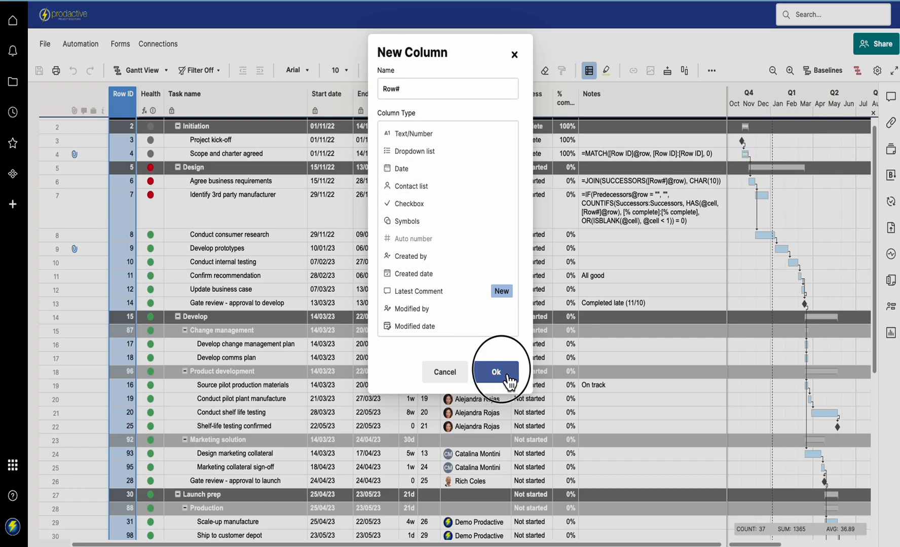
left_click(495, 372)
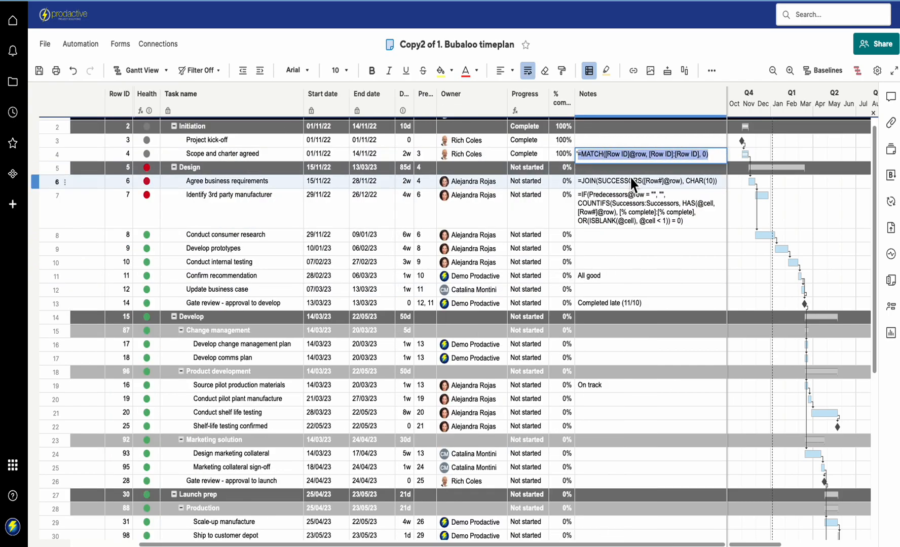
- Fill Row# using the MATCH formula from Notes as a column formula
left_click(229, 234)
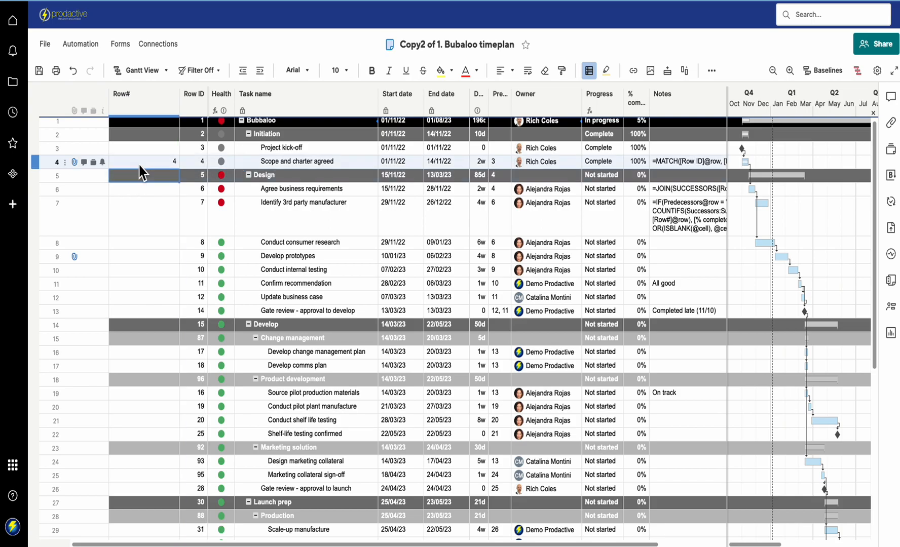
right_click(144, 161)
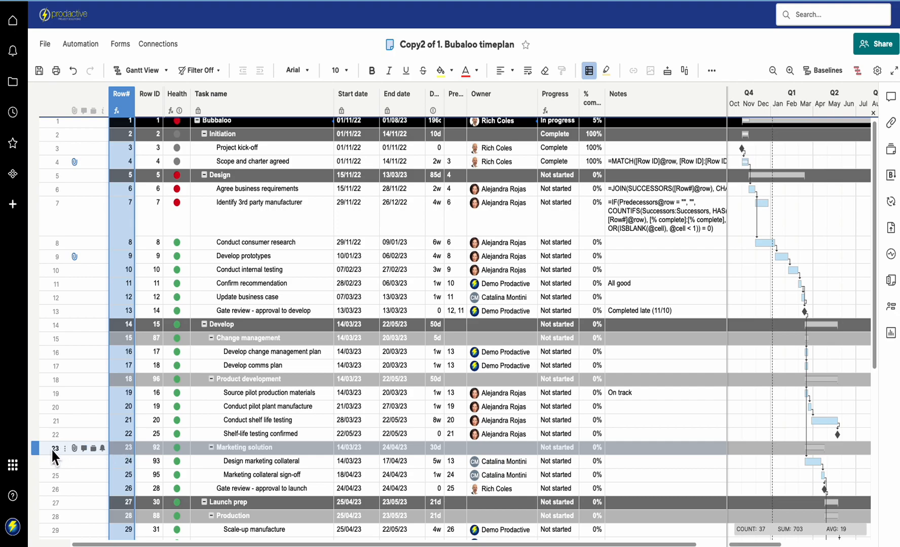
mouse_move(132, 453)
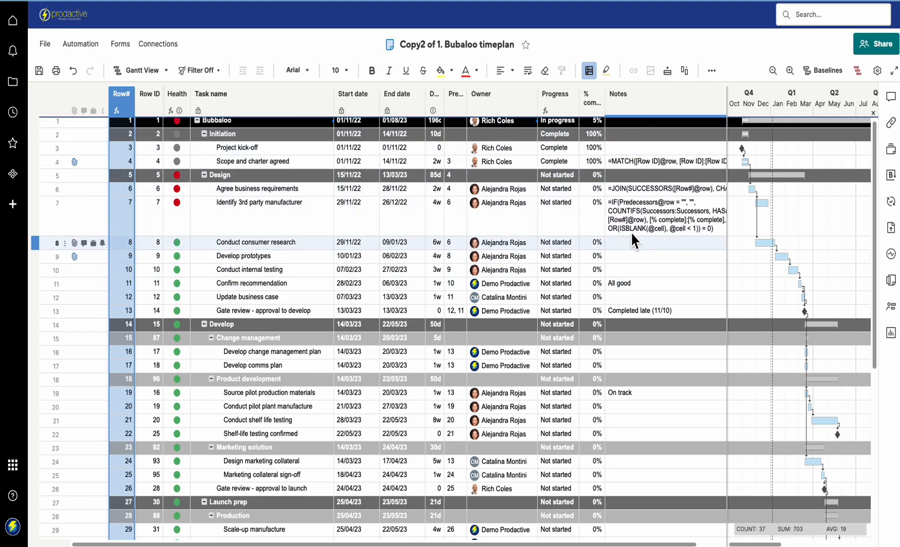
left_click(618, 94)
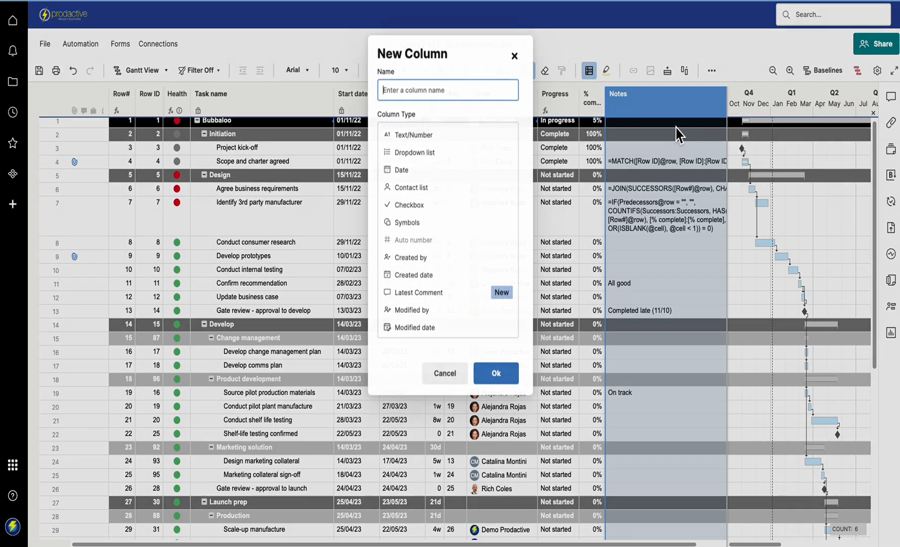
- Create a 'Successor' dropdown list column allowing multiple values per cell
type("S")
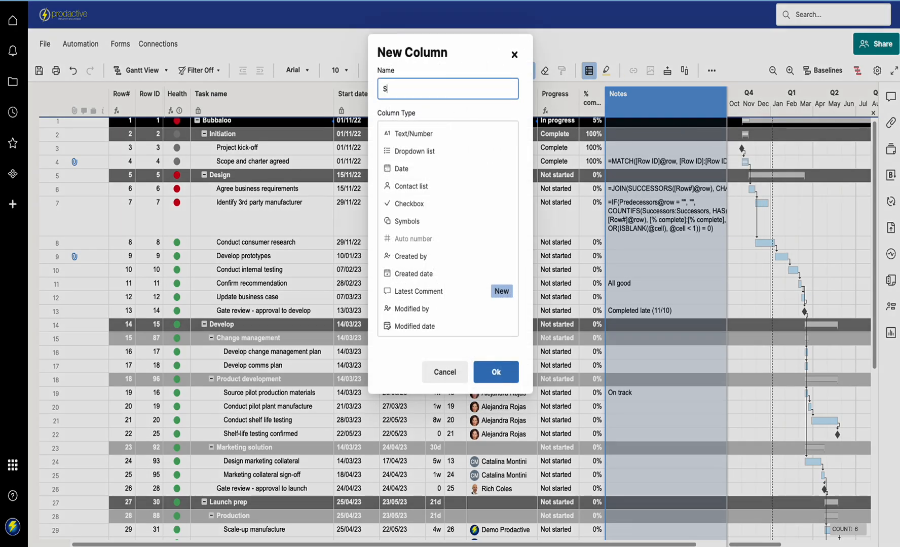
type("uccesso")
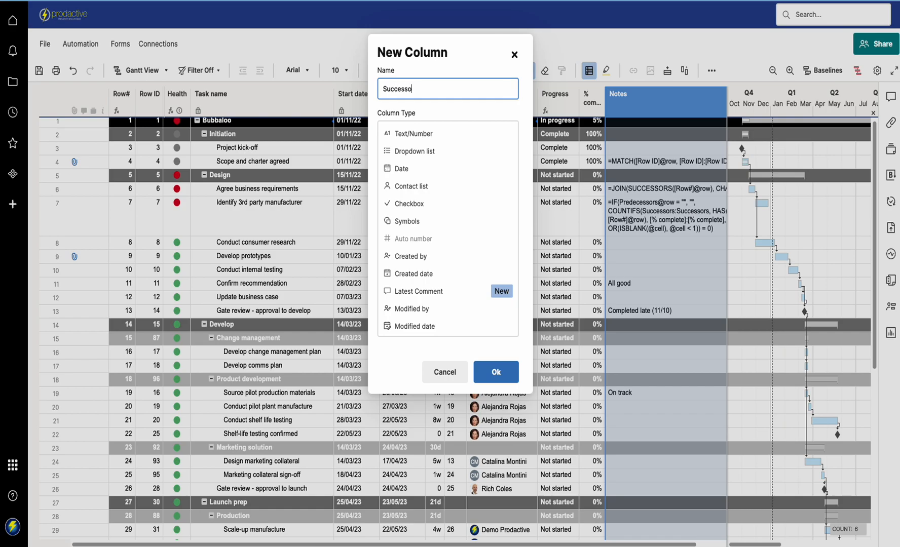
mouse_move(433, 166)
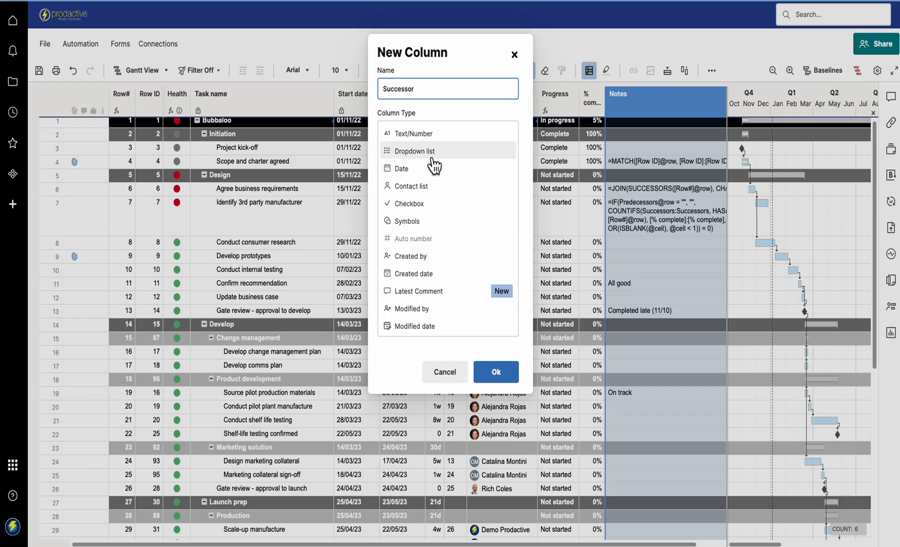
left_click(414, 151)
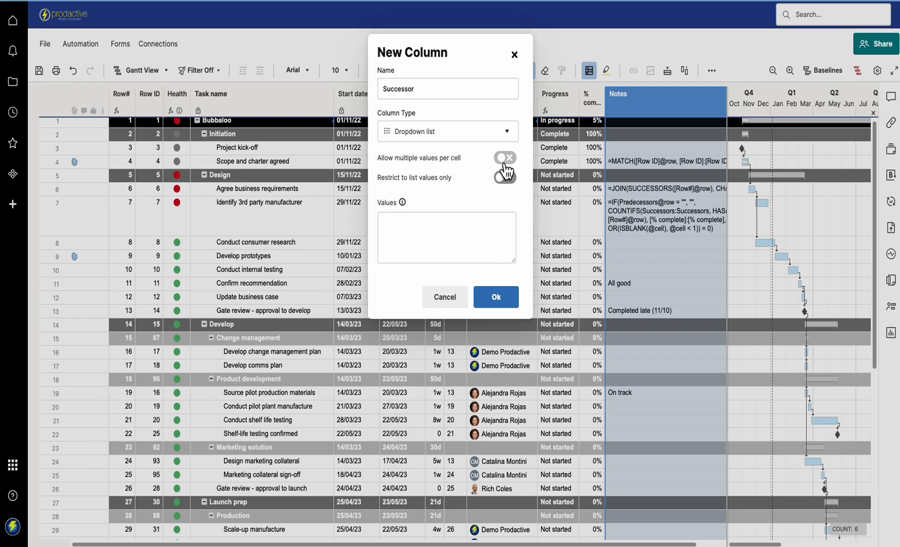
left_click(505, 157)
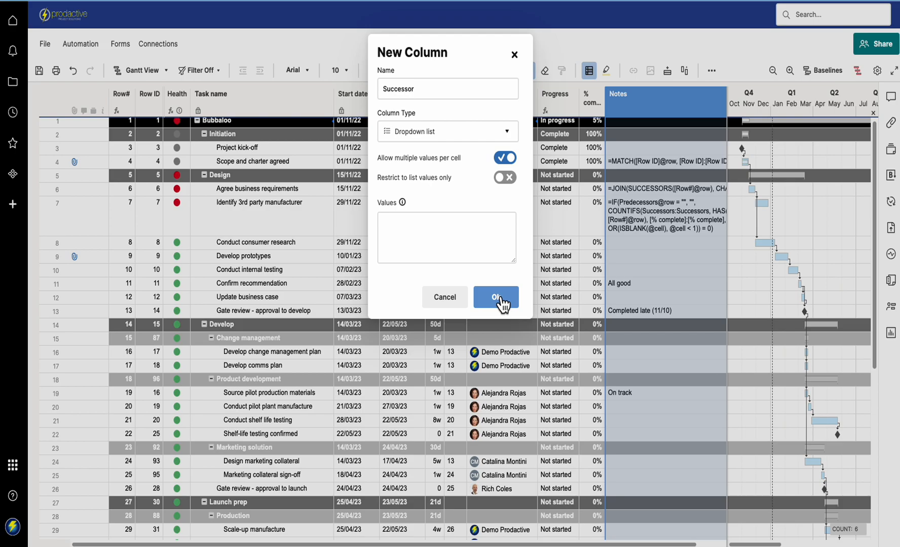
left_click(496, 297)
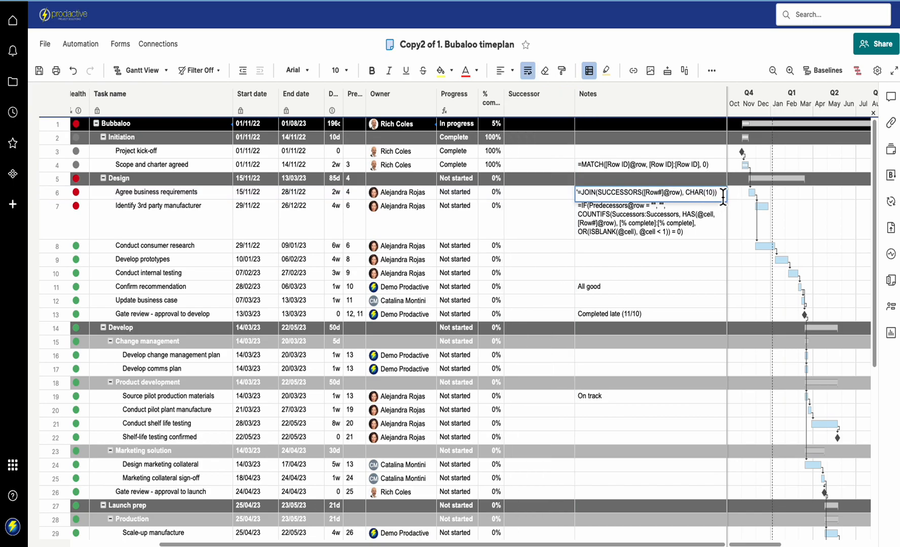
- Put the JOIN(SUCCESSORS…) formula from Notes into Successor as a column formula
double_click(643, 193)
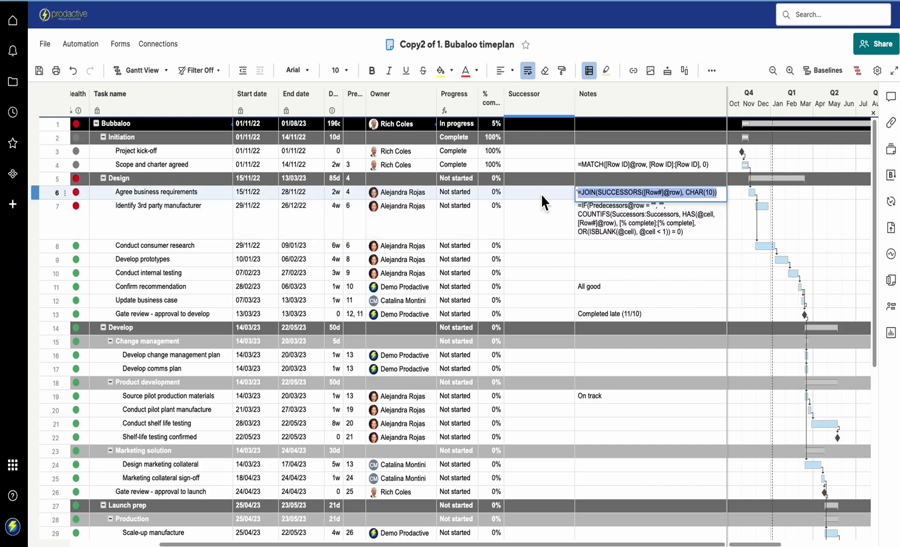
left_click(537, 192)
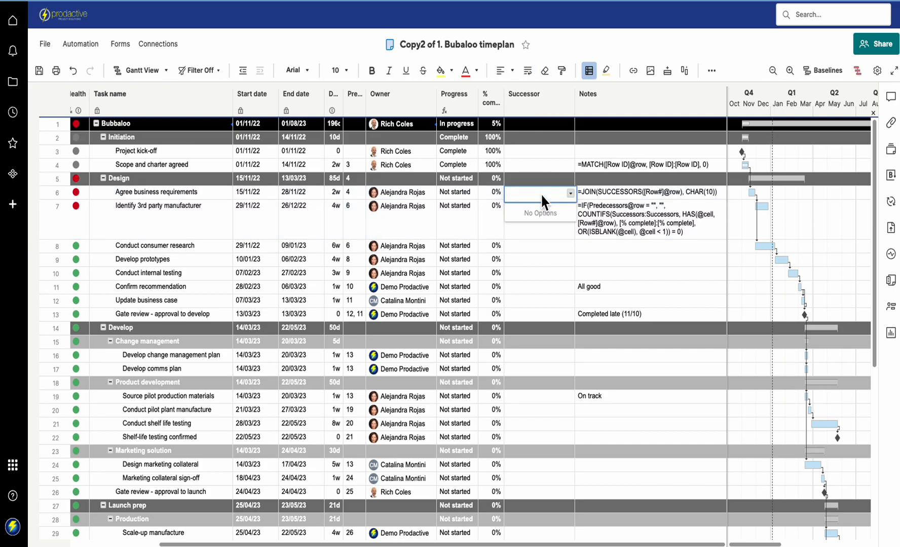
left_click(539, 219)
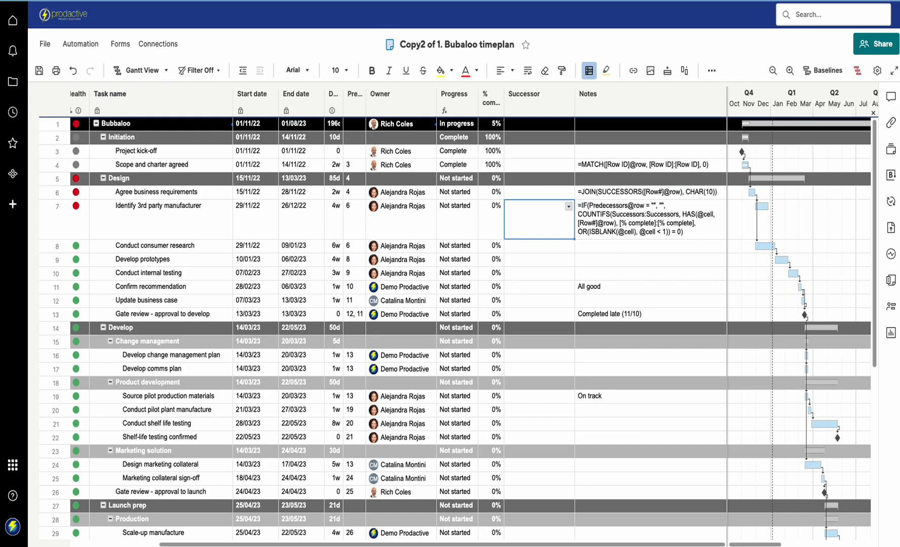
left_click(537, 193)
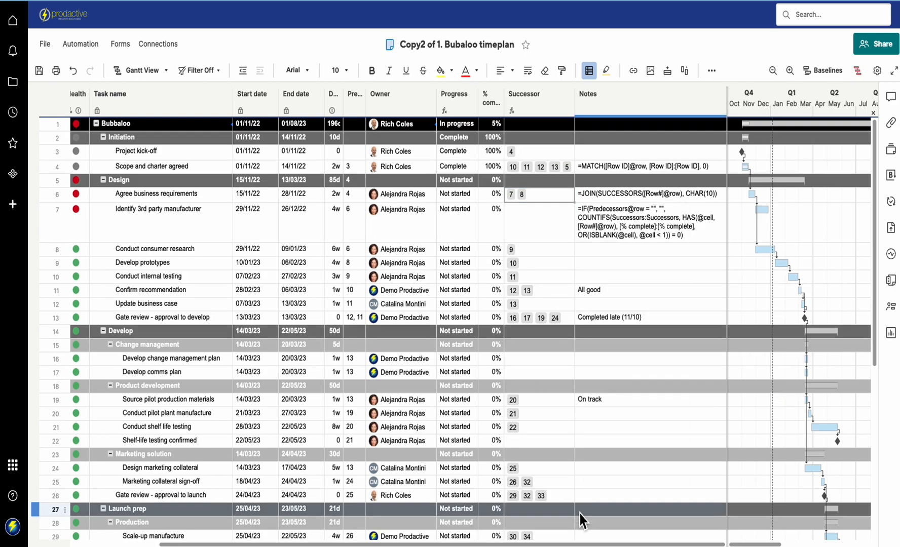
scroll("up", 3)
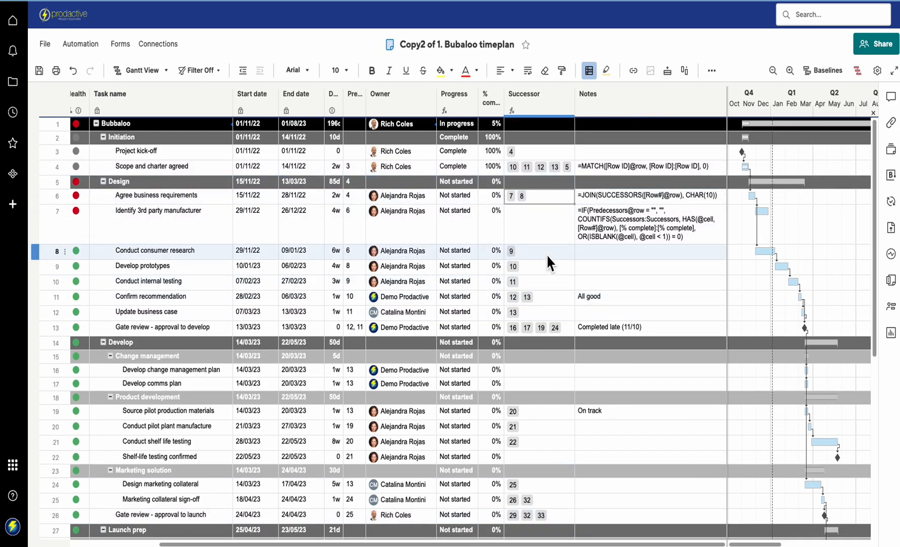
left_click(534, 93)
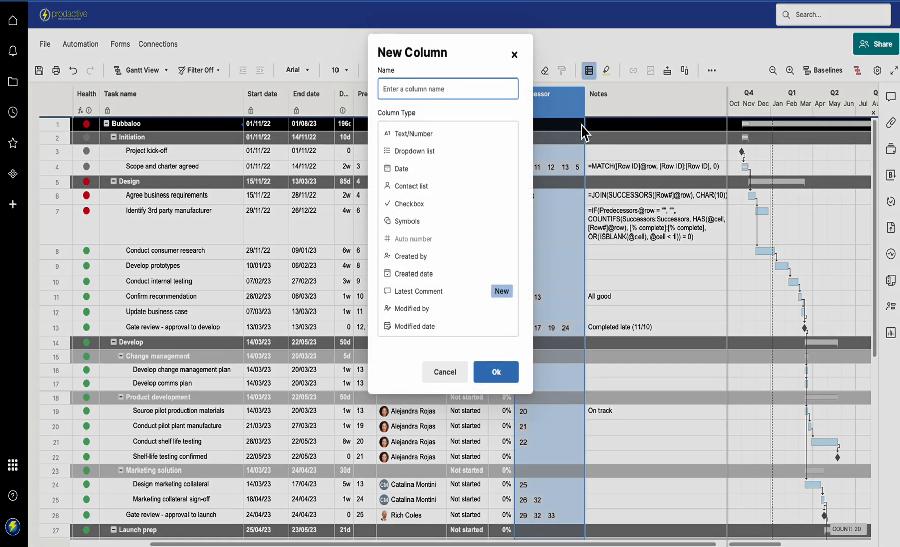
- Create a new 'Go' column of type Checkbox
type("Go")
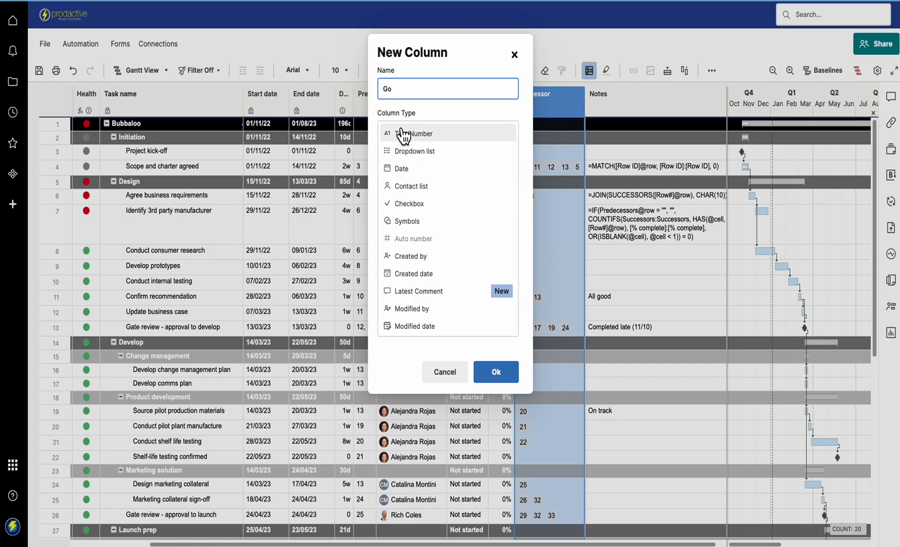
left_click(404, 204)
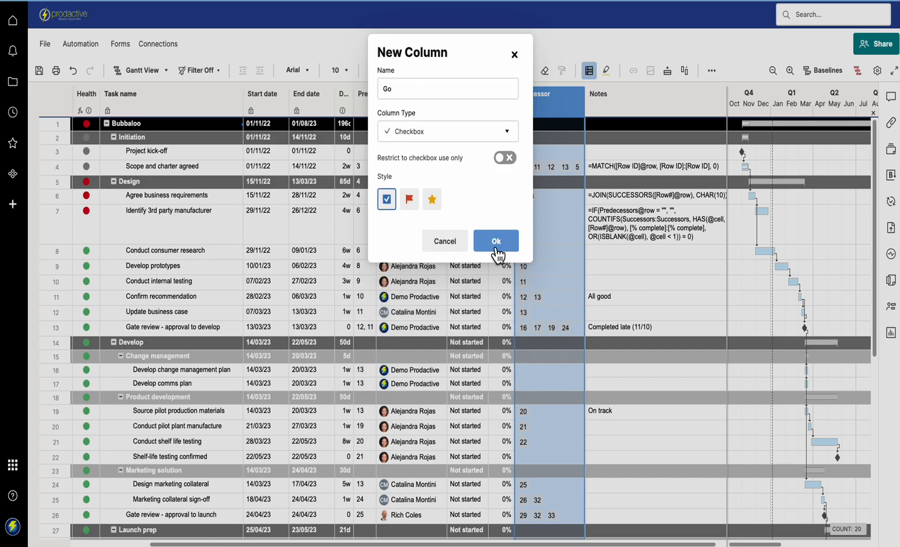
left_click(495, 241)
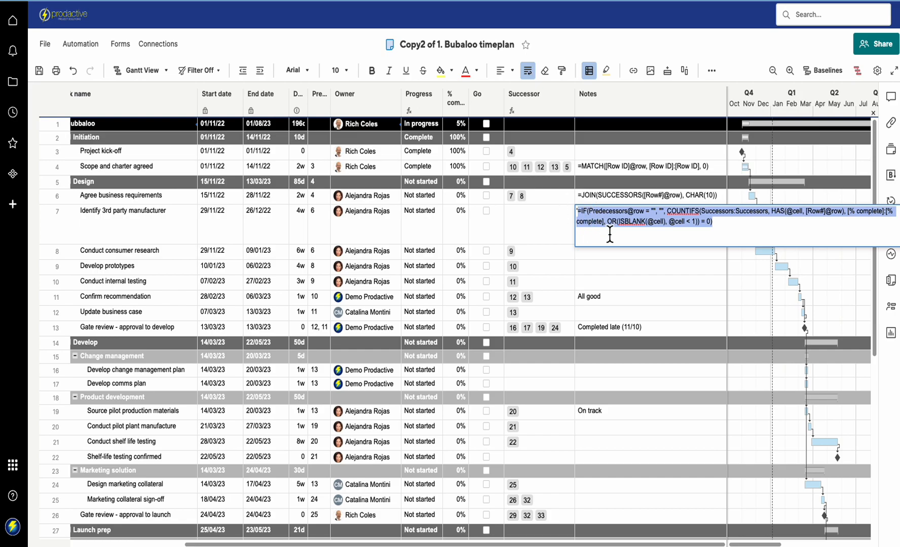
- Complete the IF/COUNTIFS Go formula as text in row 7's Notes, leaving its Go cell empty
left_click(494, 226)
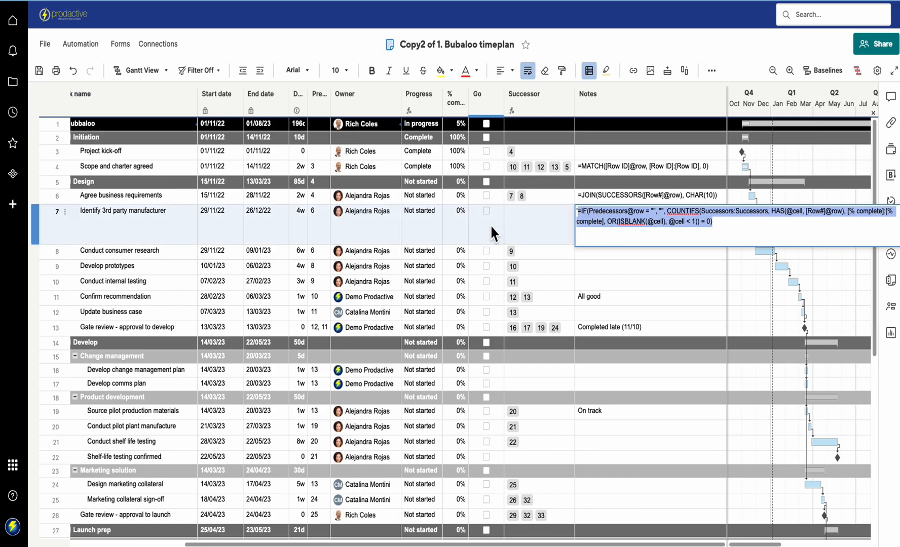
left_click(485, 225)
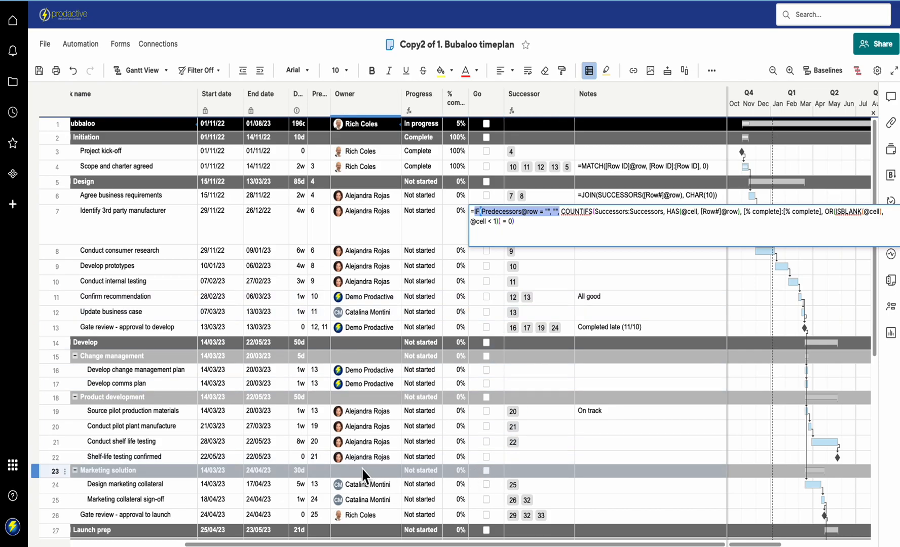
mouse_move(320, 484)
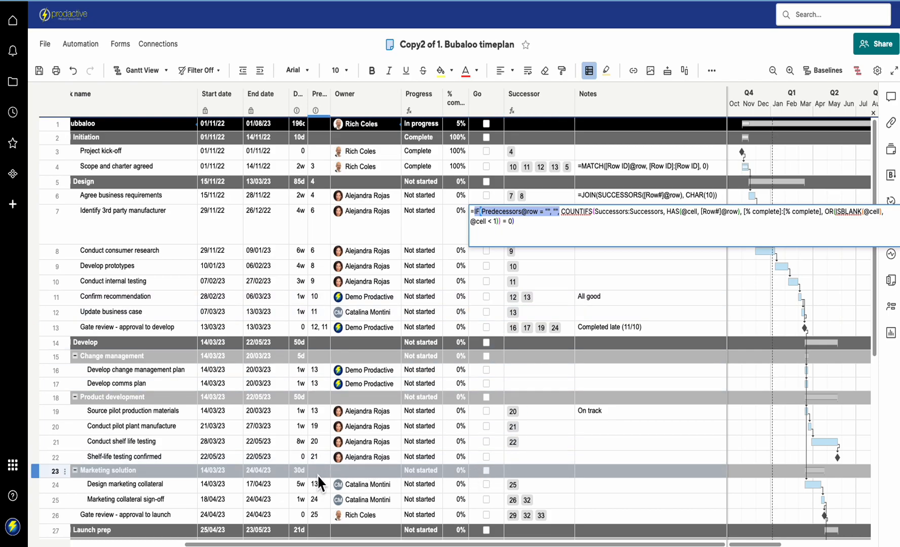
mouse_move(496, 479)
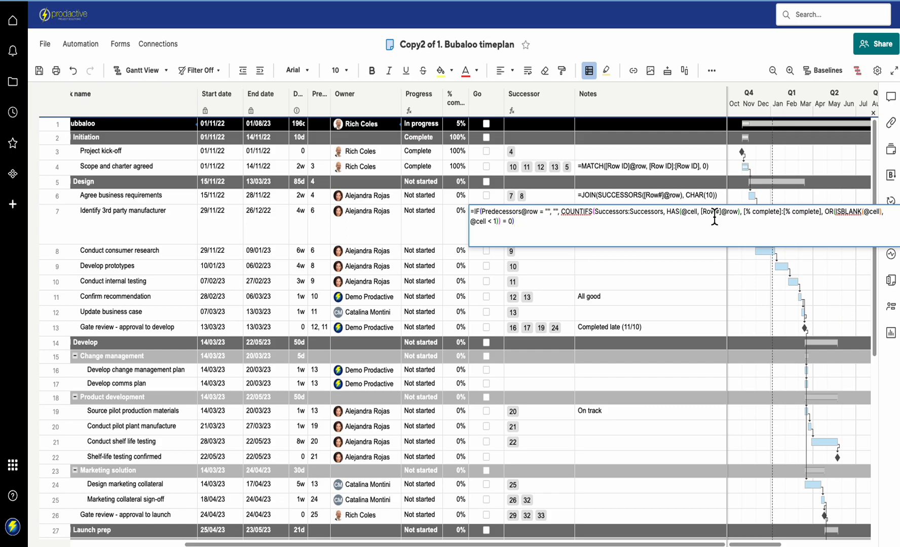
mouse_move(699, 224)
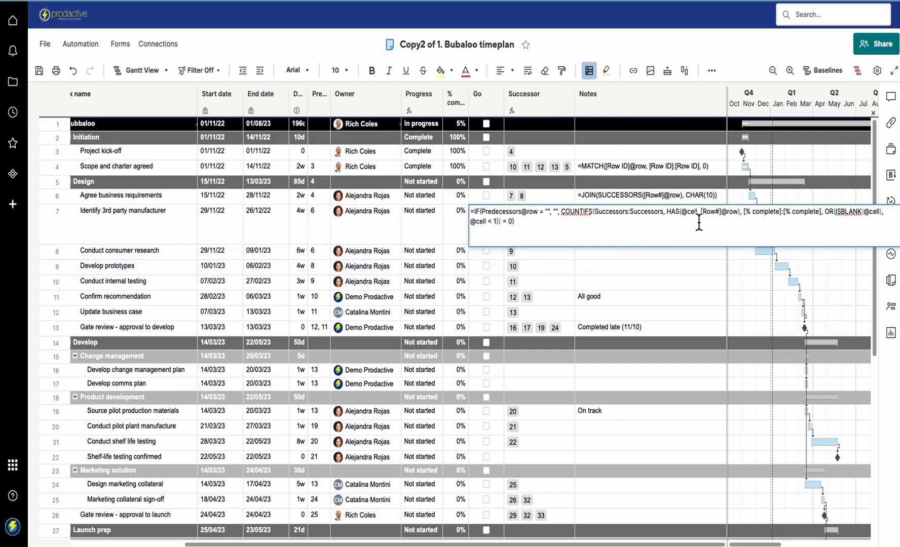
mouse_move(798, 220)
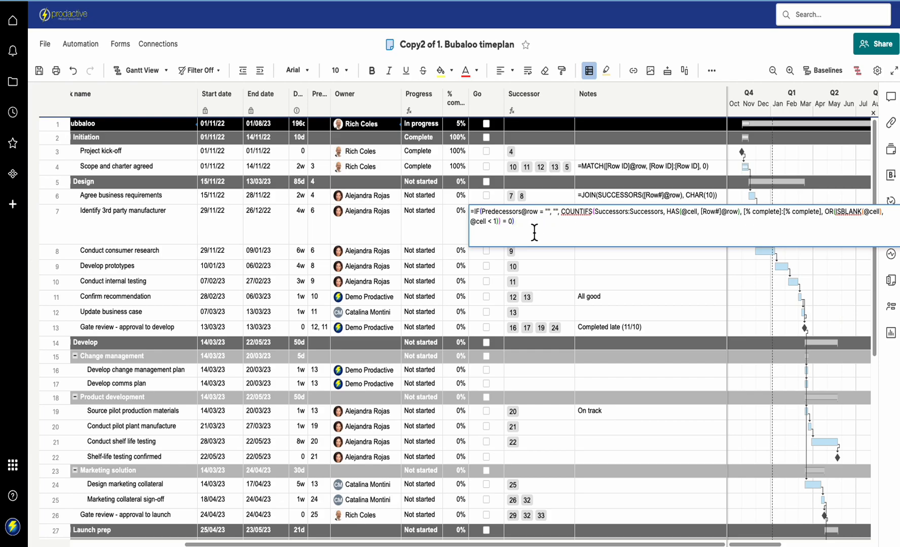
mouse_move(514, 234)
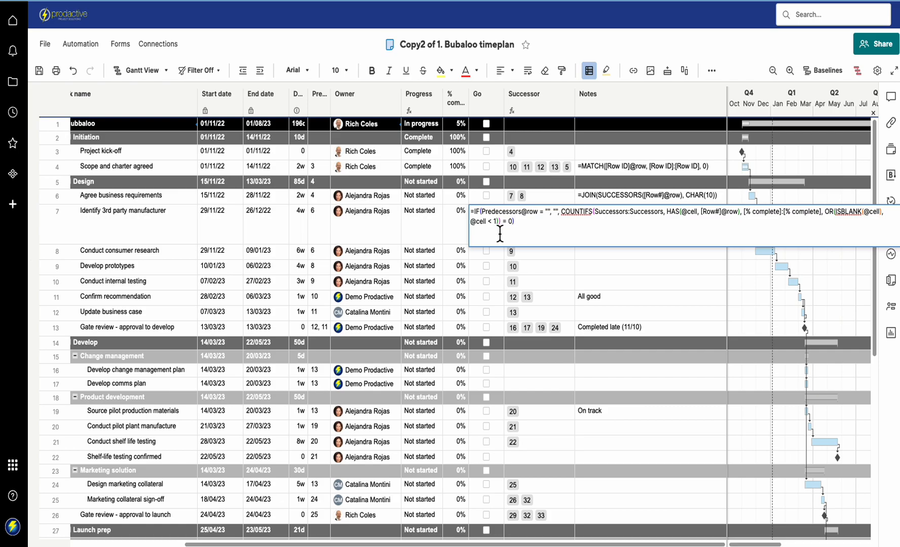
mouse_move(504, 235)
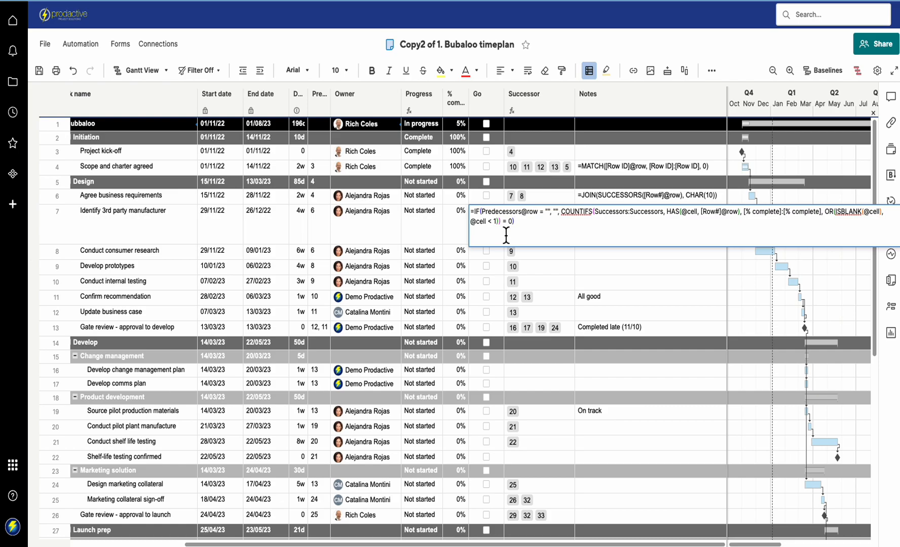
left_click(489, 213)
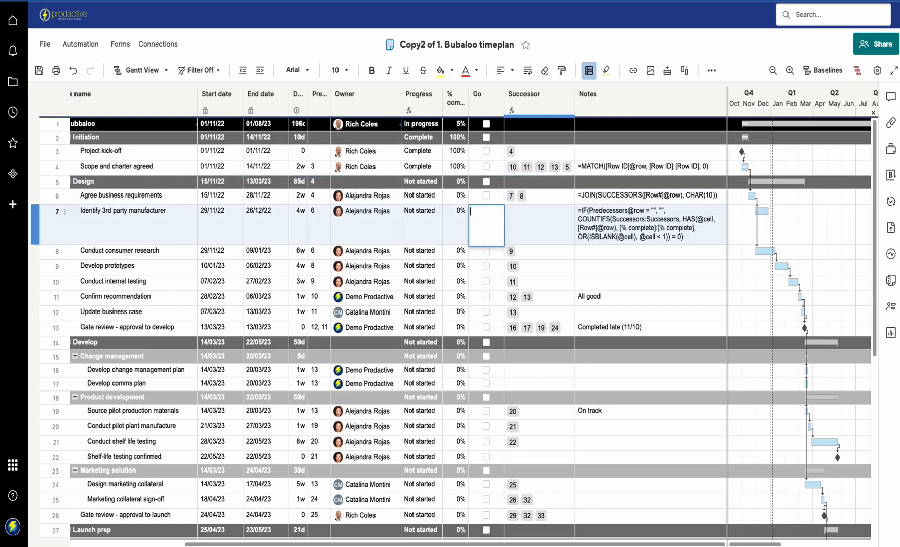
- Rename the Successor column to 'Successors'
double_click(538, 101)
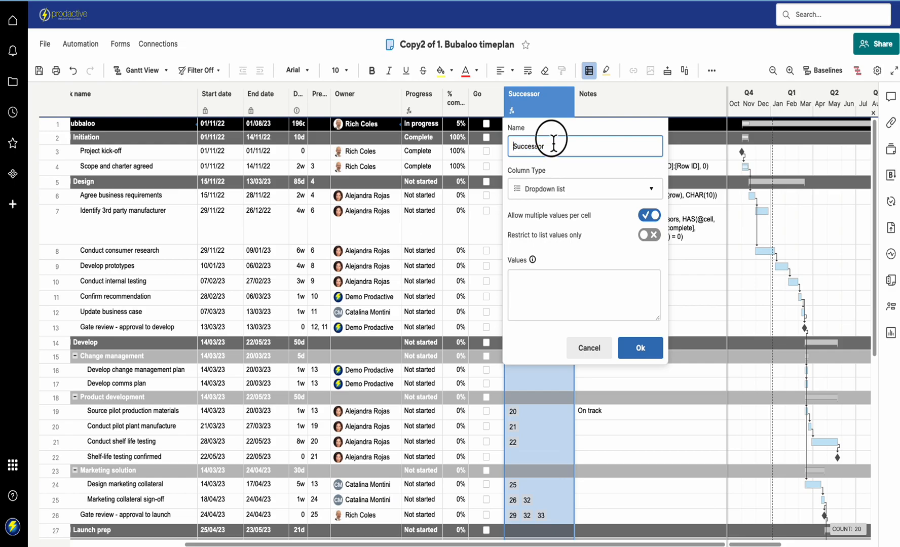
type("s")
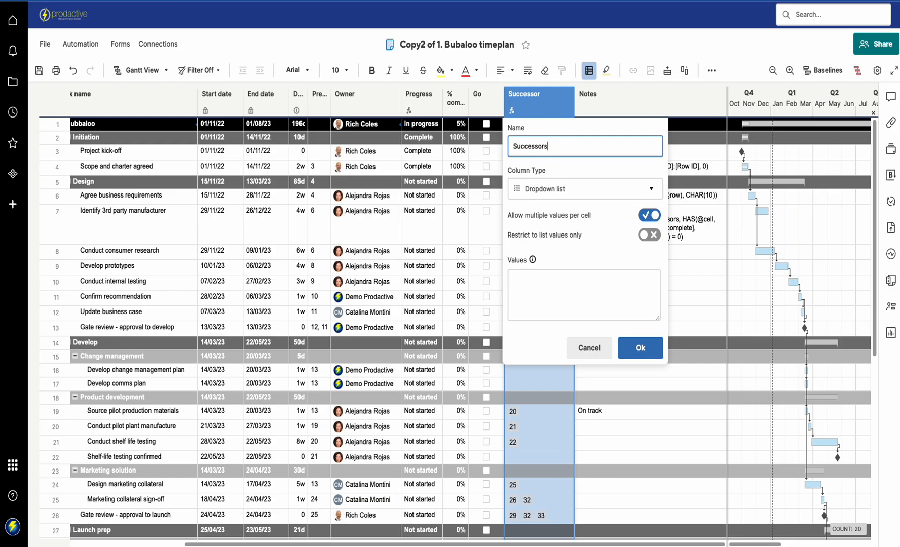
left_click(640, 348)
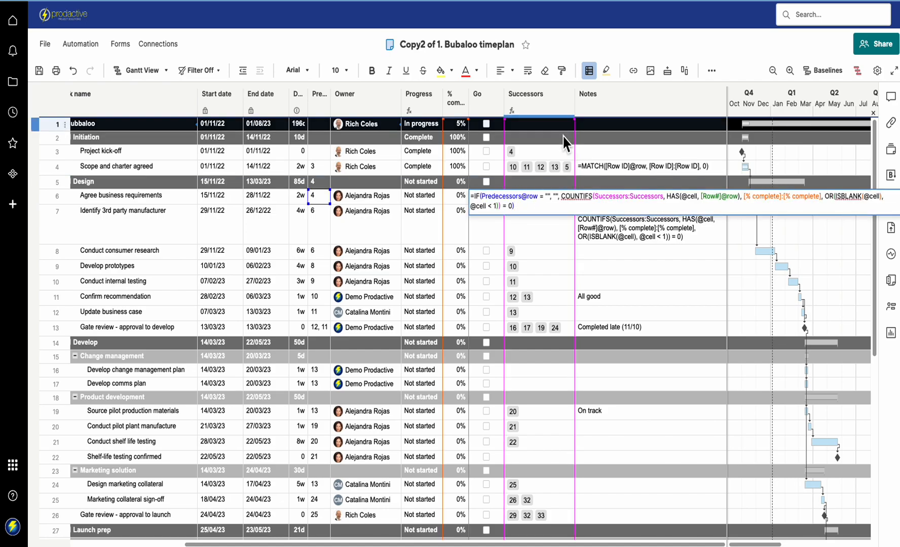
- Convert the Go cell formula into a column formula, ticking rows 4, 5 and 6
left_click(485, 196)
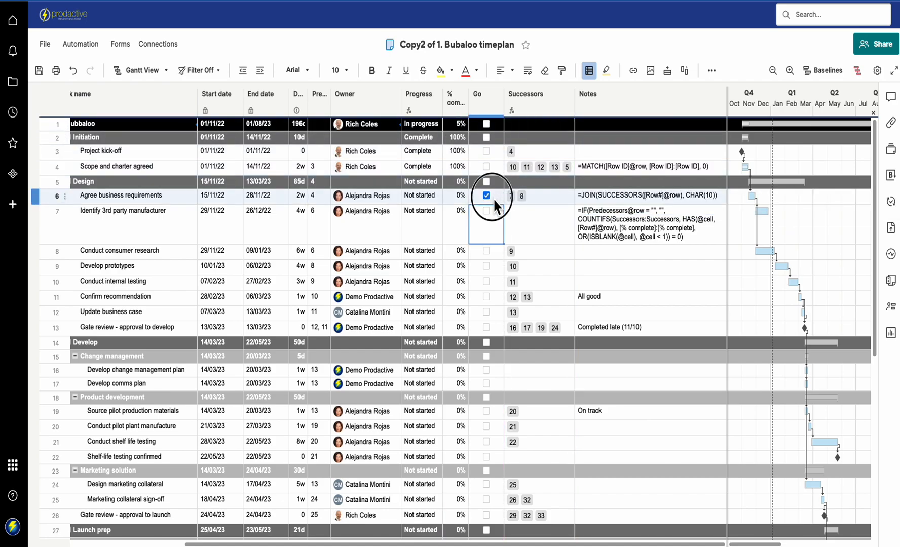
right_click(486, 195)
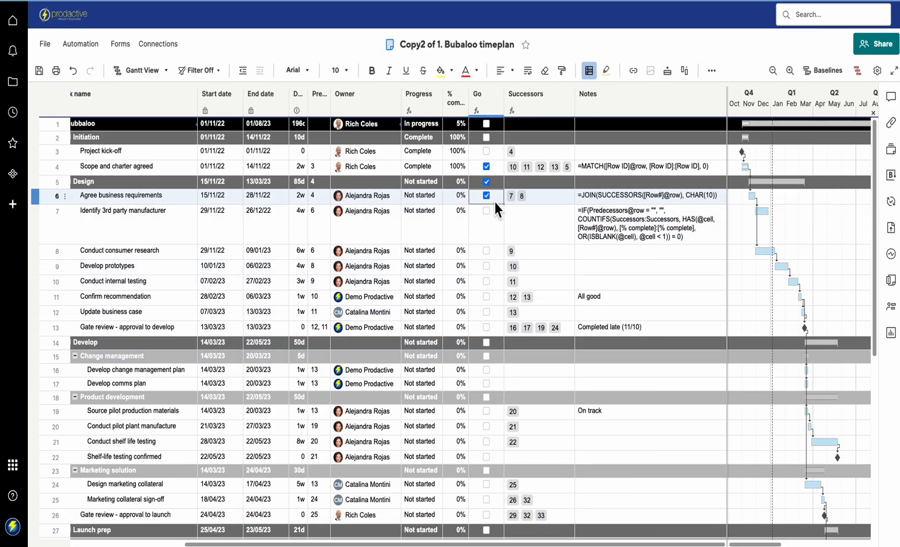
mouse_move(459, 201)
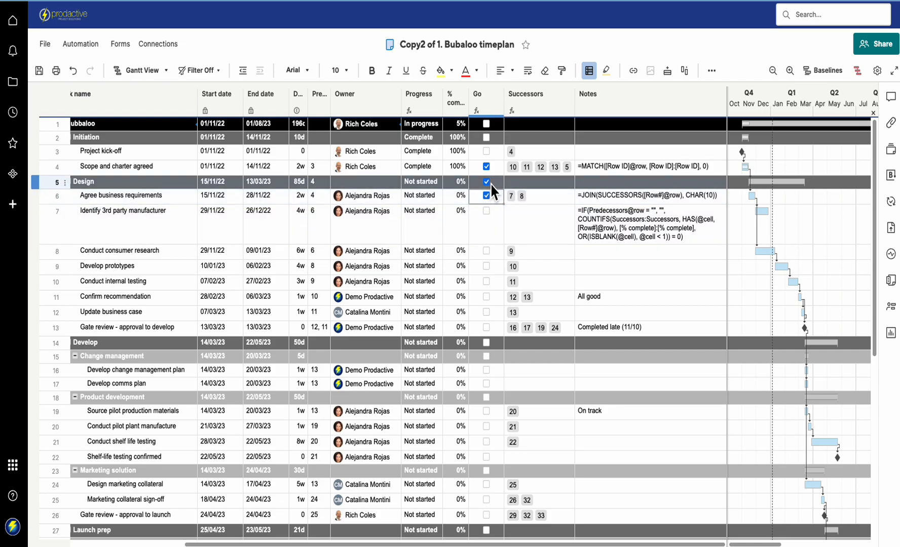
left_click(486, 196)
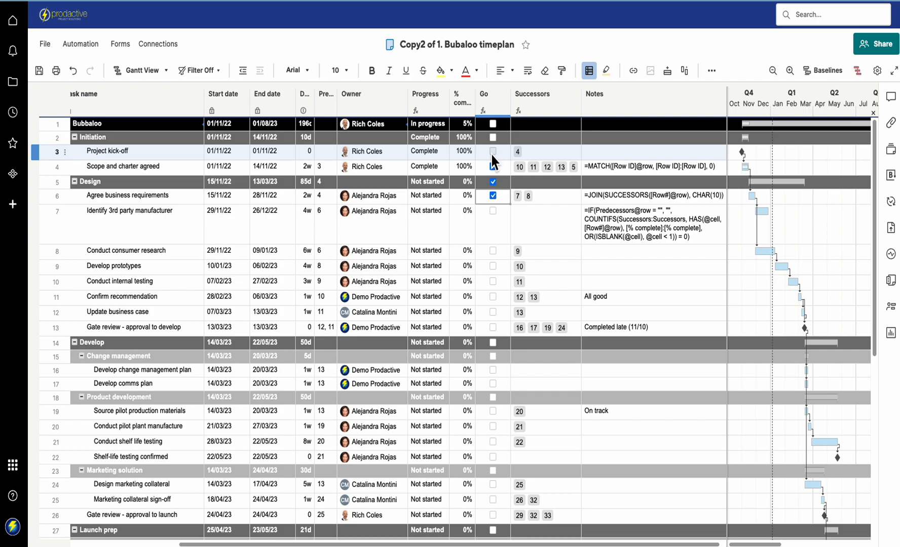
- Set rows 6–11, Agree business requirements through Confirm recommendation, to 100% complete
left_click(492, 166)
type("100")
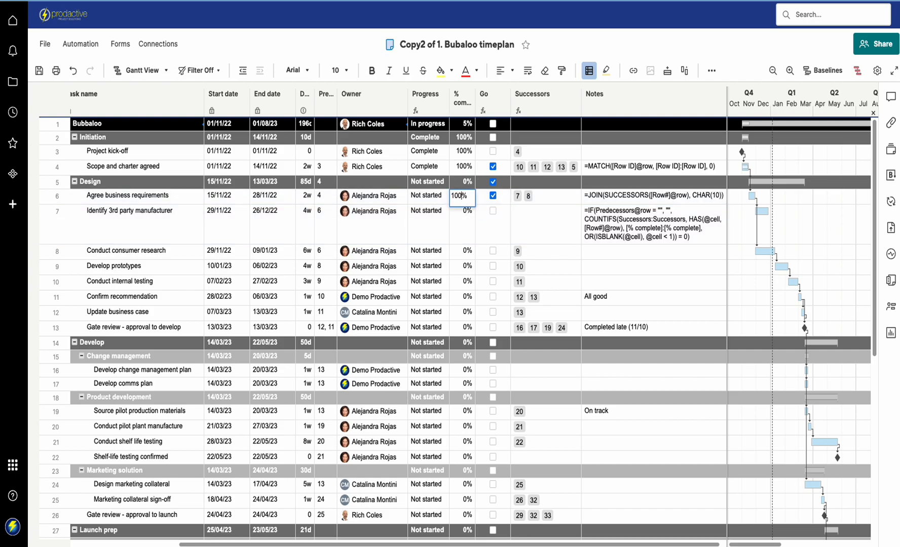
left_click(493, 251)
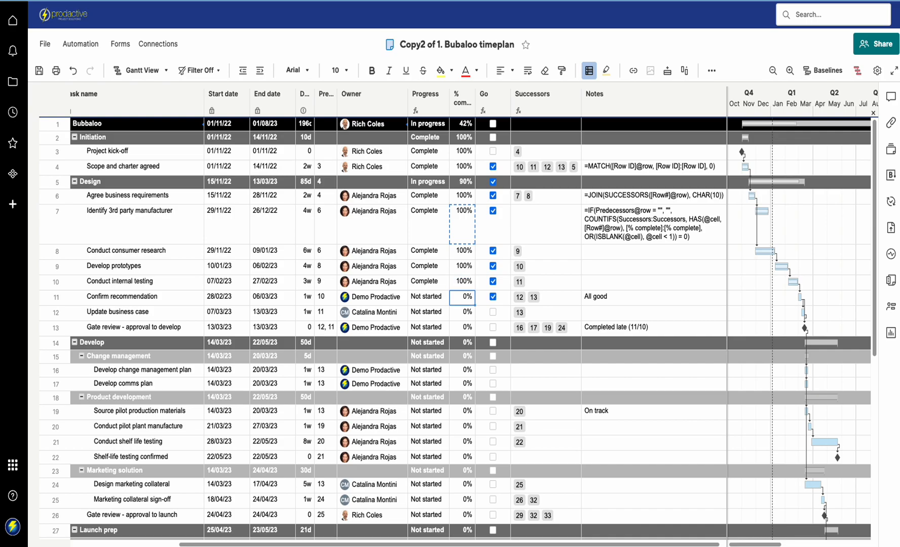
left_click(492, 312)
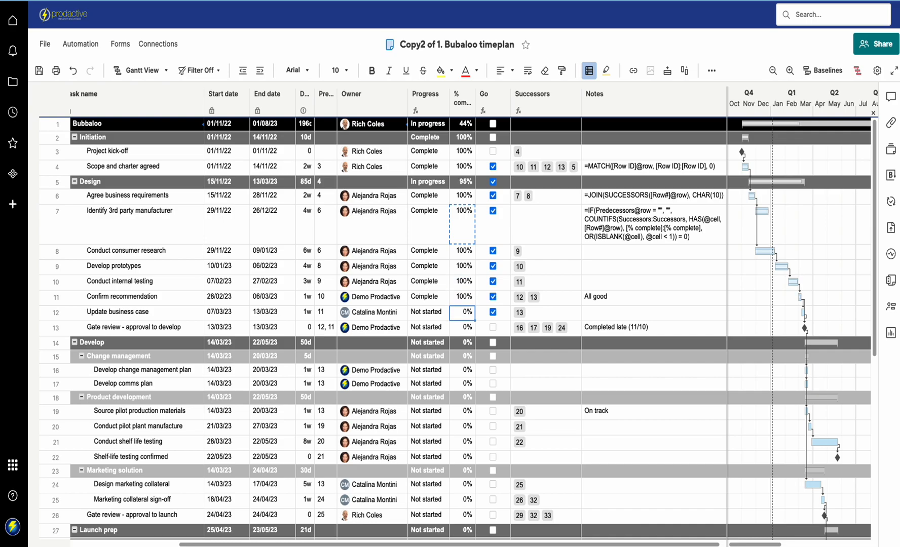
left_click(462, 296)
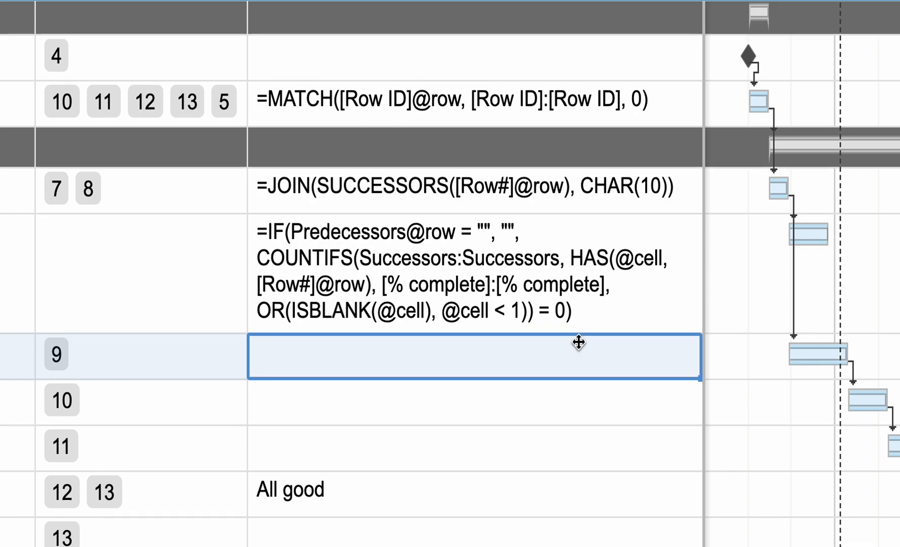
mouse_move(646, 373)
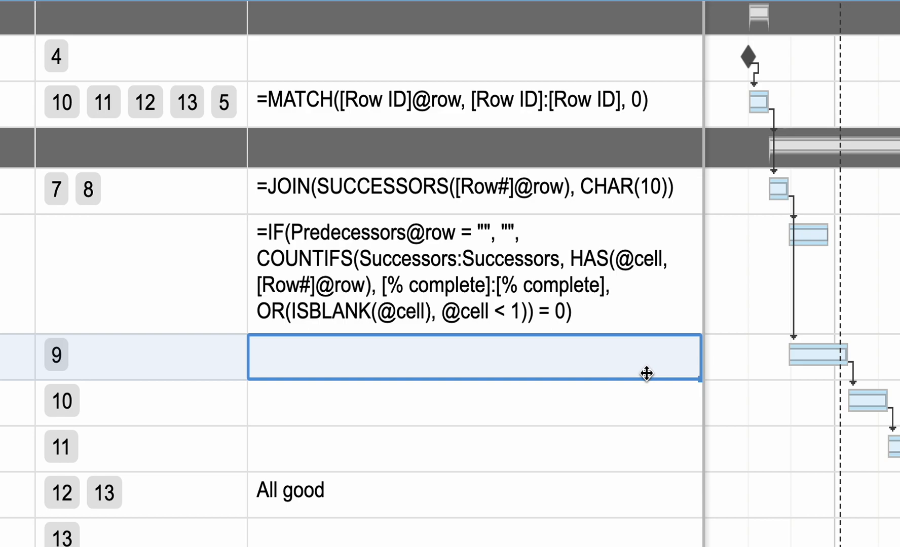
mouse_move(648, 374)
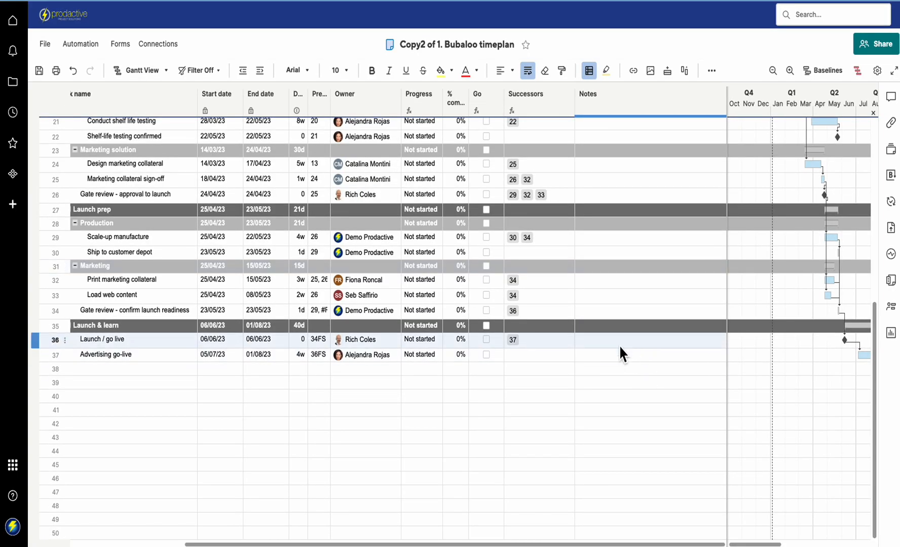
- Scroll up and right to bring the Go column into view on the 1. Bubaloo timeplan sheet
scroll("up", 3)
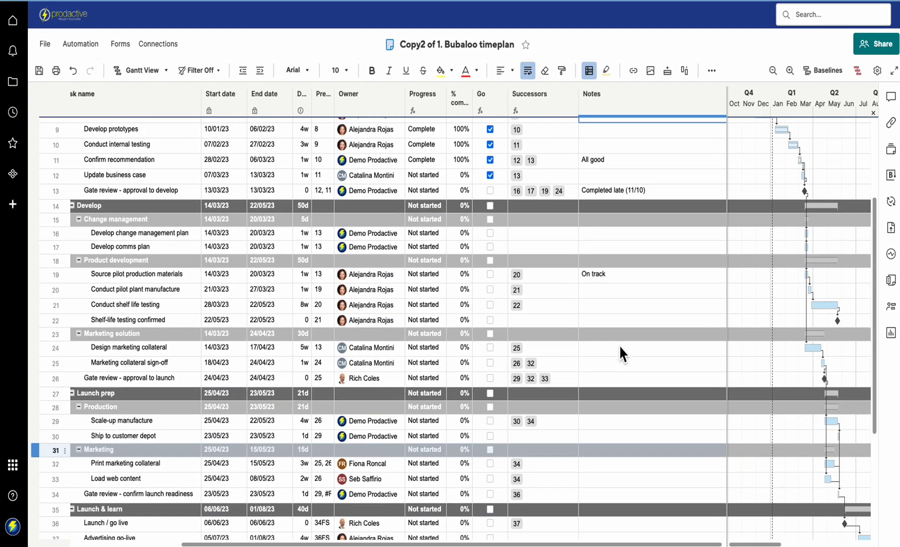
scroll("up", 3)
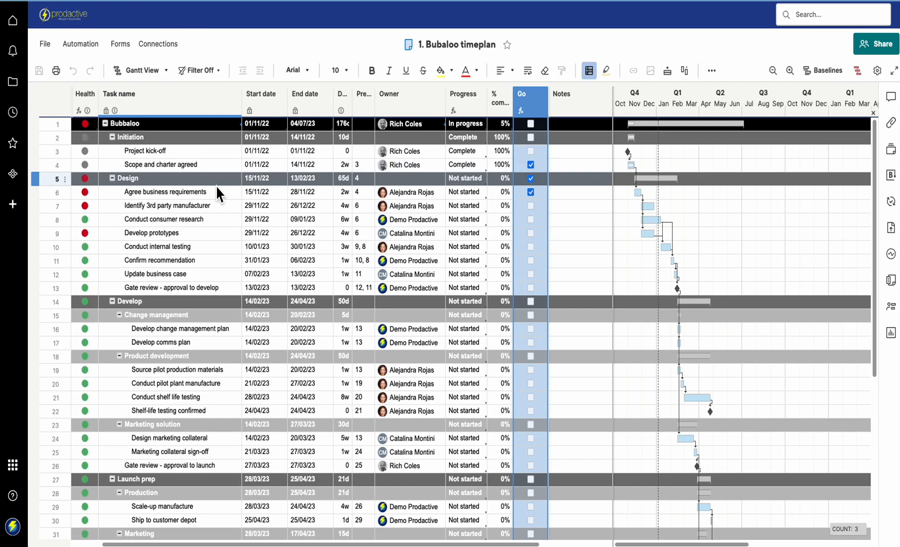
scroll("right", 3)
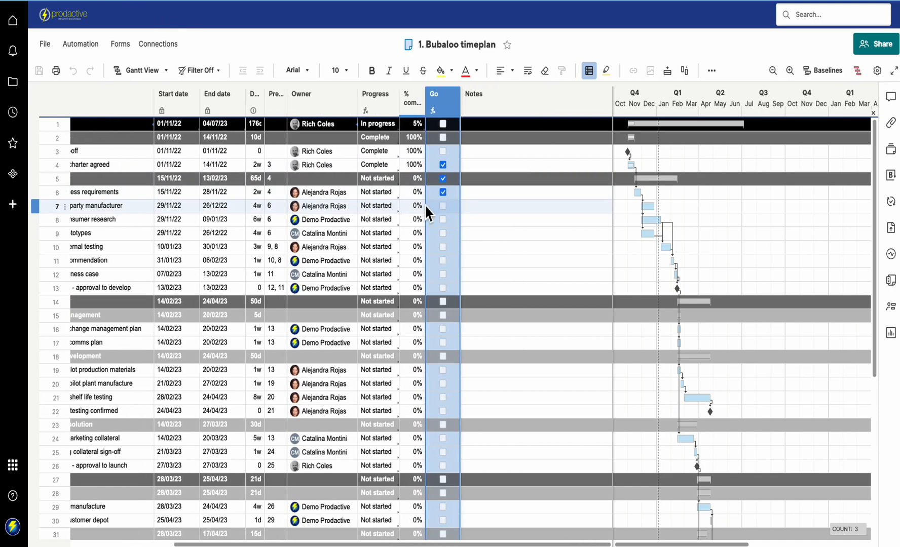